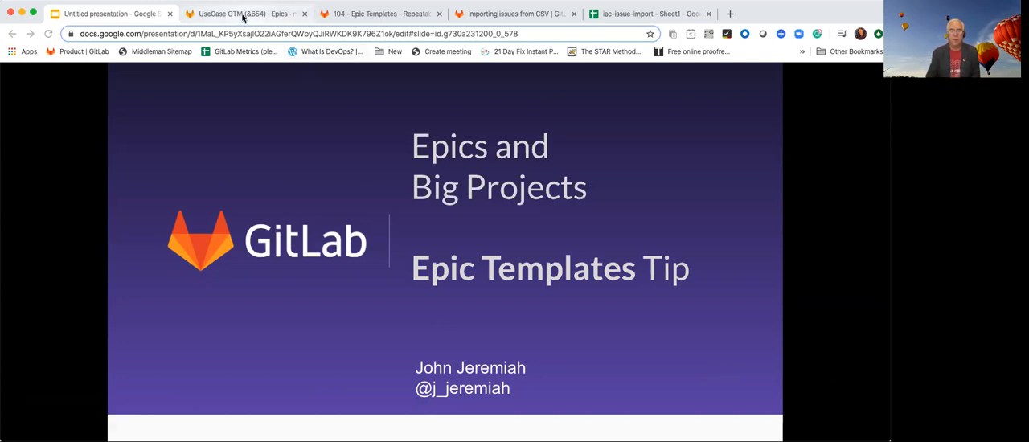
{"action": "mouse_move", "coordinate": [244, 13]}
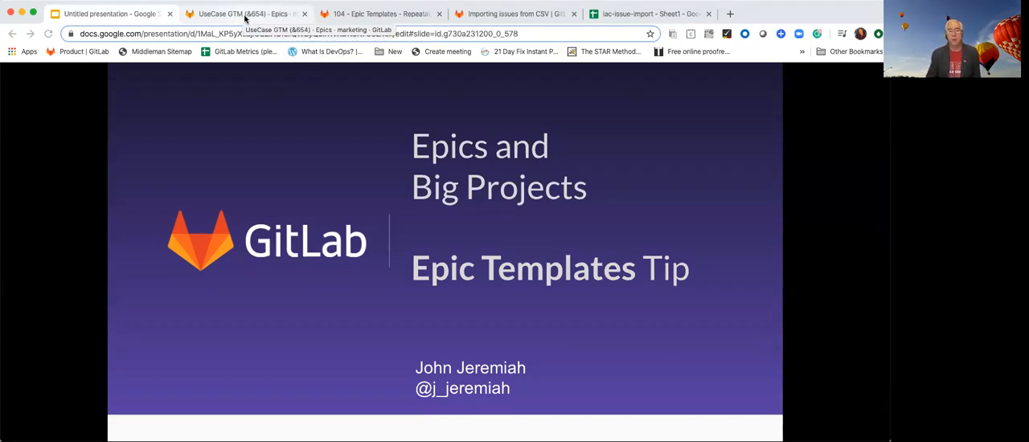
- Bring up the UseCase GTM (&654) epic and scroll to its child epics list
{"action": "left_click", "coordinate": [245, 13]}
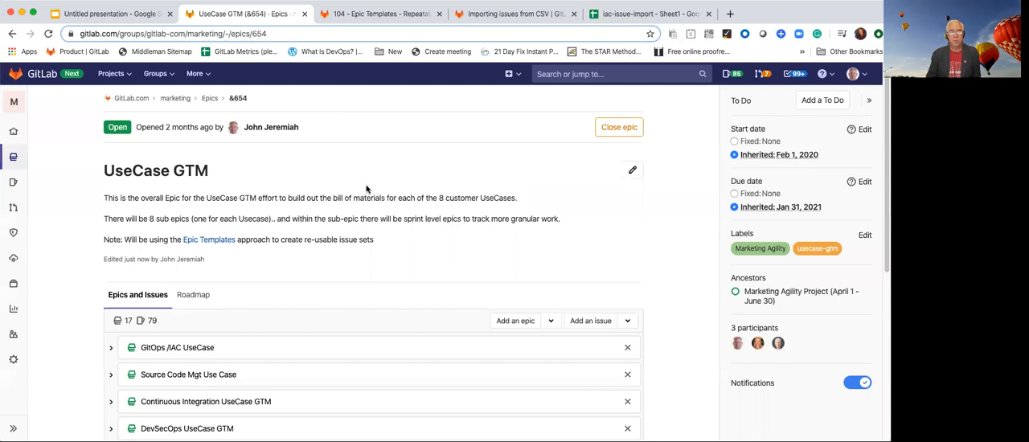
{"action": "mouse_move", "coordinate": [312, 192]}
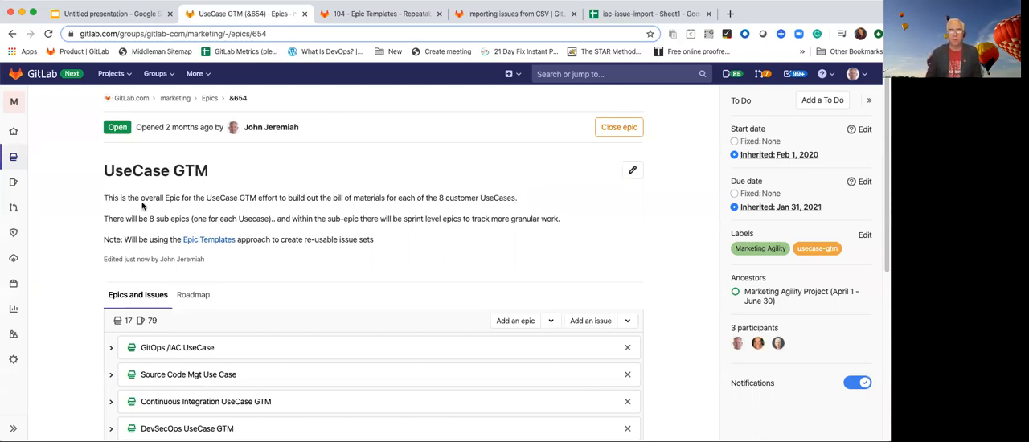
{"action": "scroll", "scroll_direction": "down", "scroll_amount": 3}
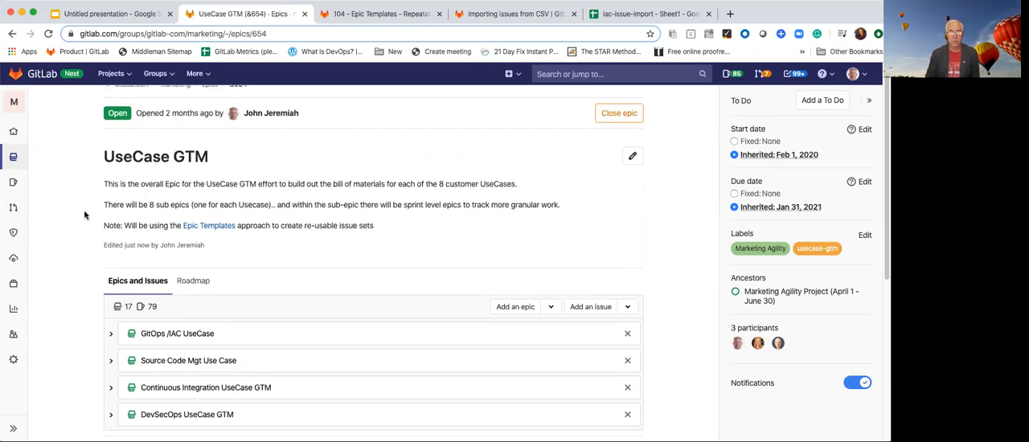
{"action": "mouse_move", "coordinate": [77, 222]}
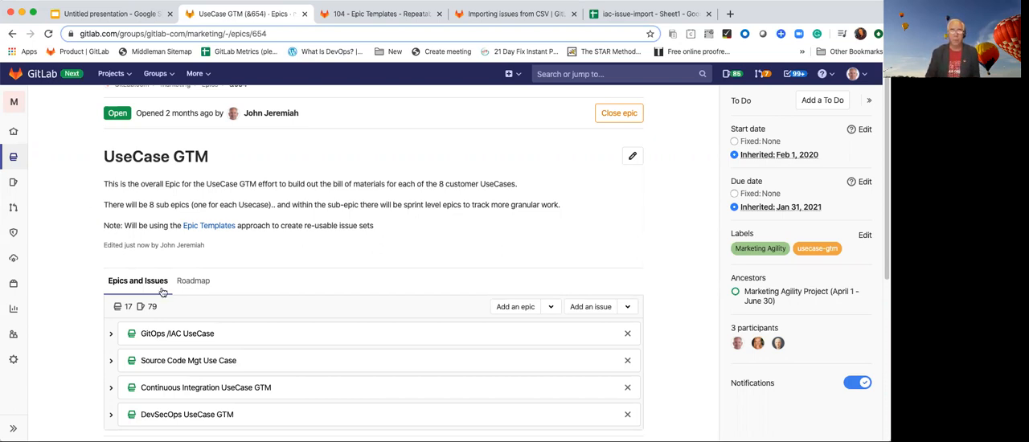
{"action": "mouse_move", "coordinate": [193, 280]}
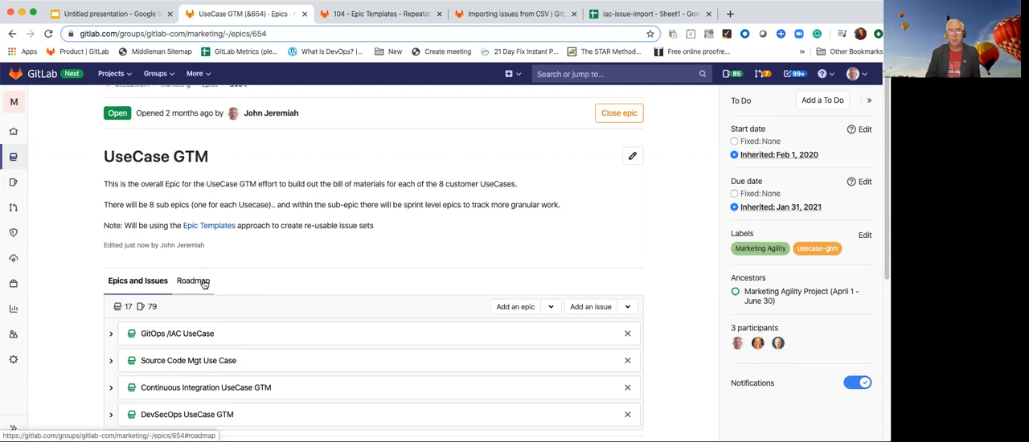
- Switch to the Roadmap view and scroll the timeline of the four use-case sub-epics
{"action": "left_click", "coordinate": [192, 279]}
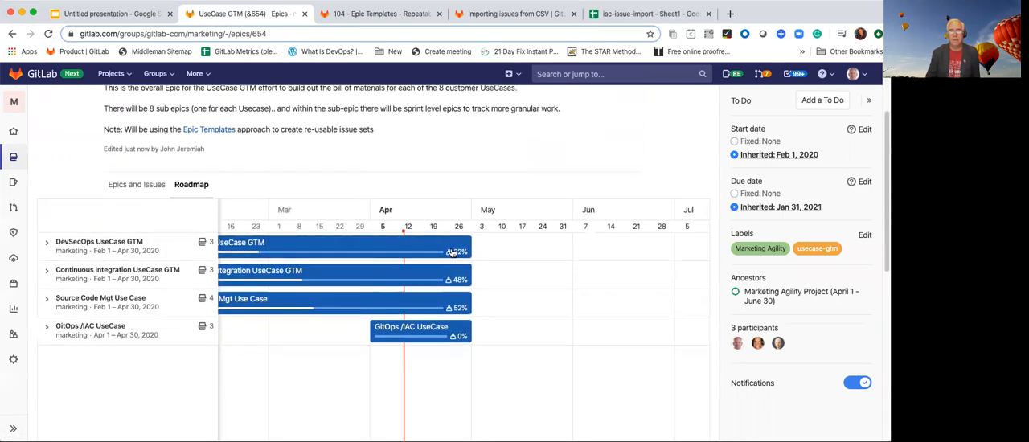
{"action": "scroll", "scroll_direction": "down", "scroll_amount": 3}
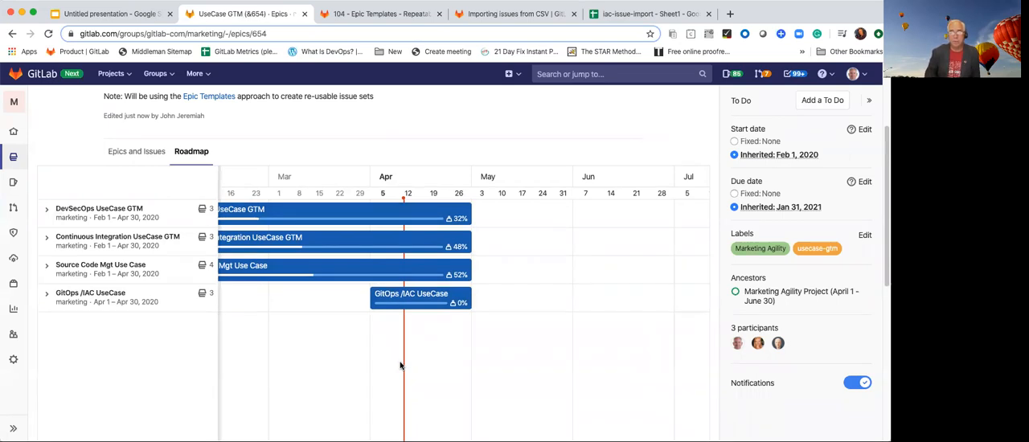
{"action": "scroll", "scroll_direction": "right", "scroll_amount": 3}
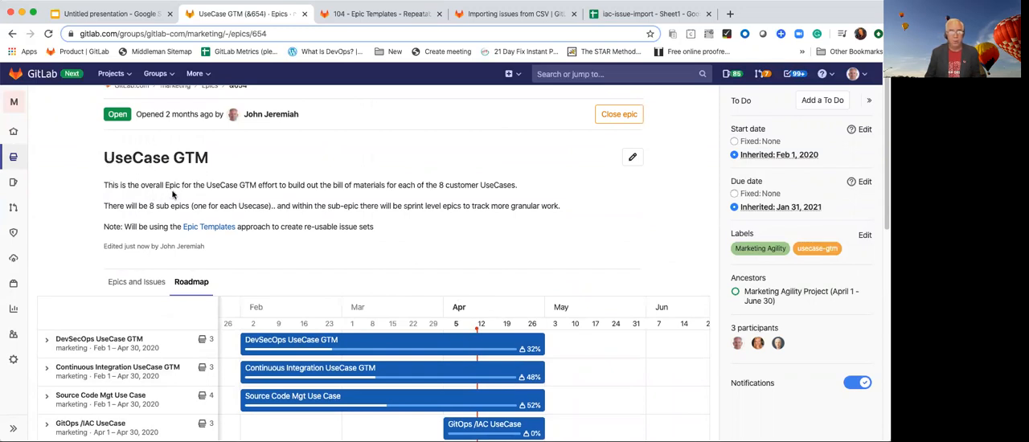
{"action": "mouse_move", "coordinate": [209, 227]}
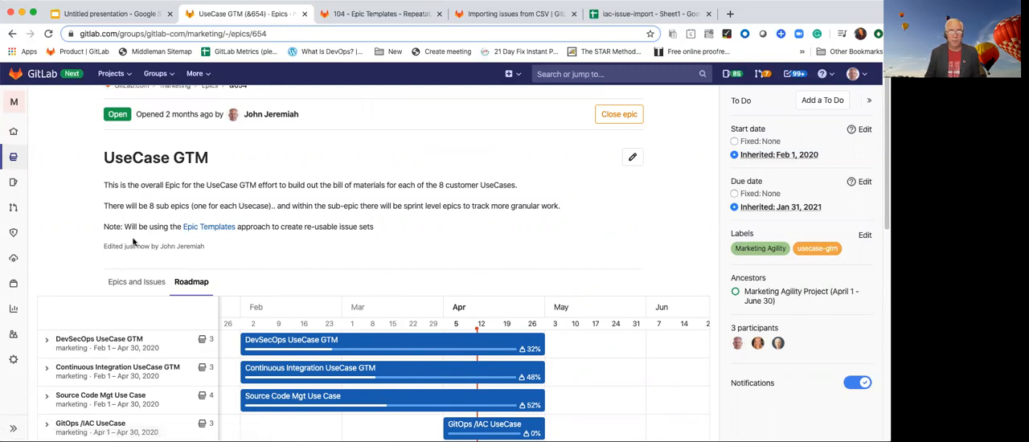
{"action": "scroll", "scroll_direction": "down", "scroll_amount": 3}
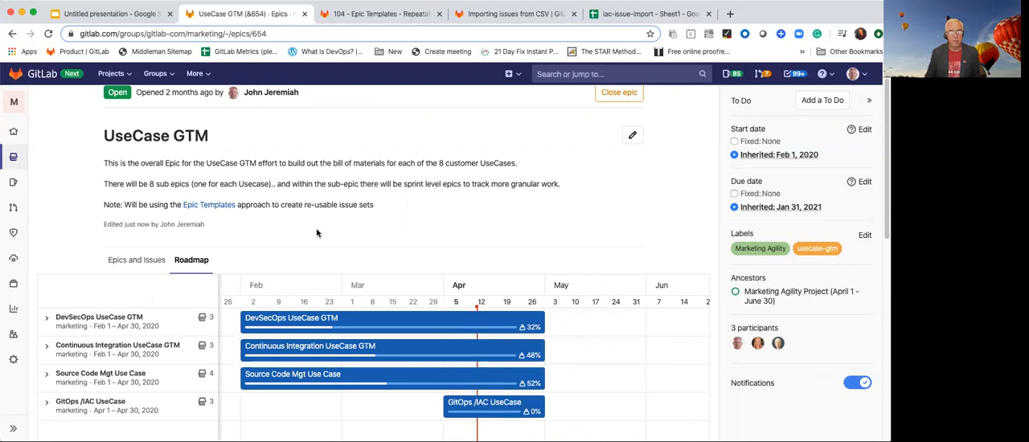
- Return to the Epics and Issues list of the four use-case sub-epics
{"action": "left_click", "coordinate": [137, 260]}
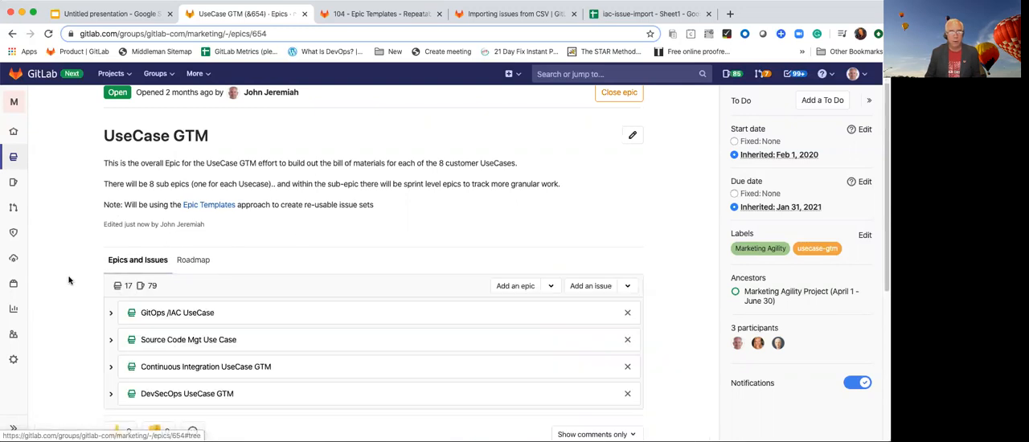
{"action": "scroll", "scroll_direction": "down", "scroll_amount": 3}
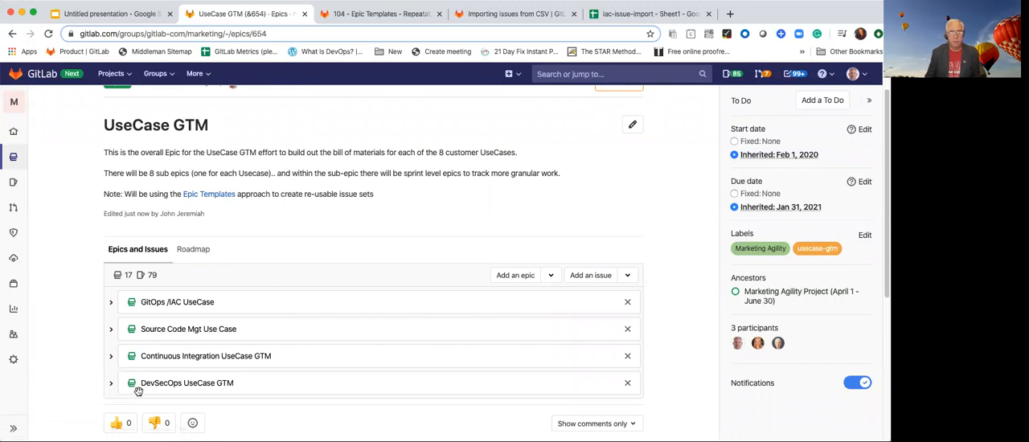
{"action": "mouse_move", "coordinate": [206, 312]}
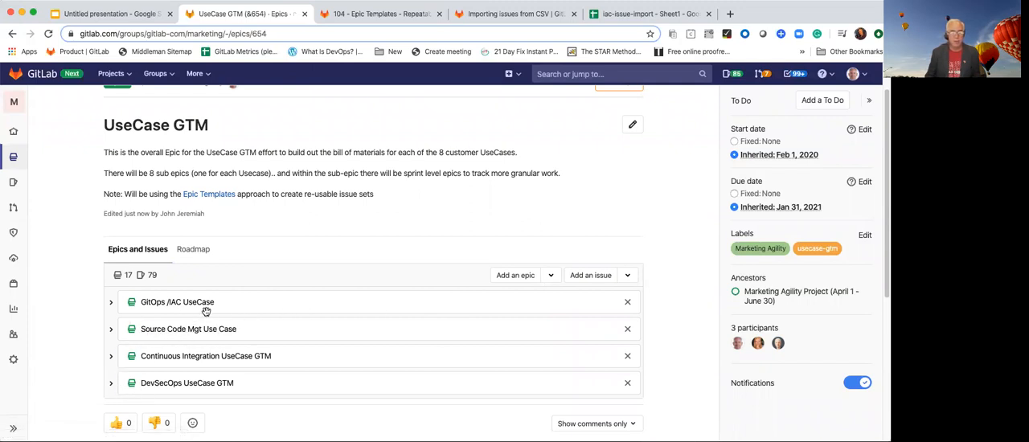
{"action": "mouse_move", "coordinate": [116, 353]}
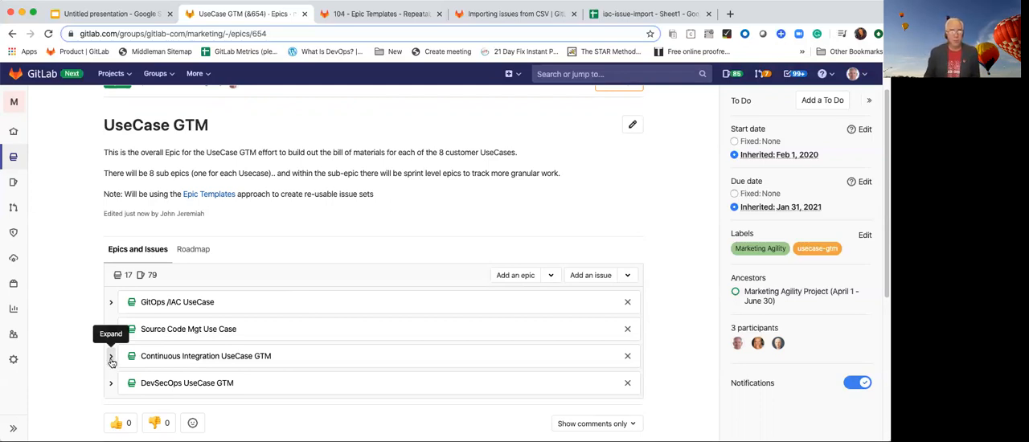
{"action": "left_click", "coordinate": [109, 357]}
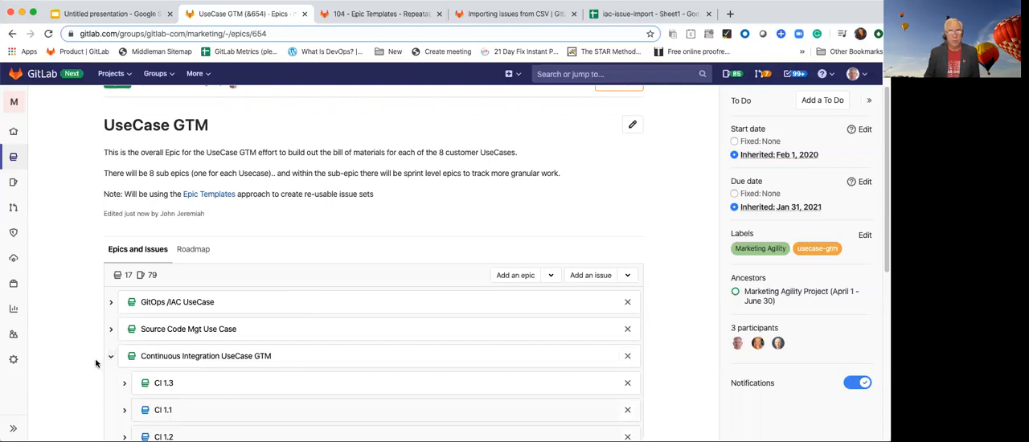
{"action": "scroll", "scroll_direction": "down", "scroll_amount": 3}
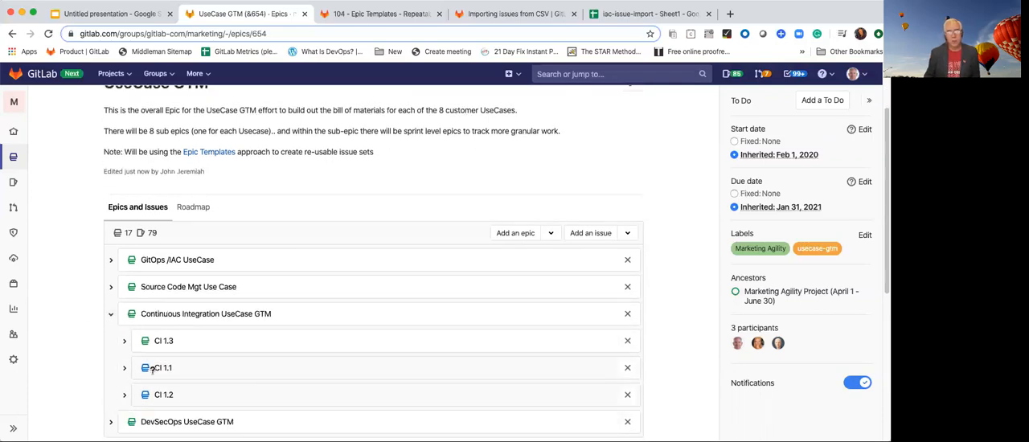
{"action": "mouse_move", "coordinate": [257, 360]}
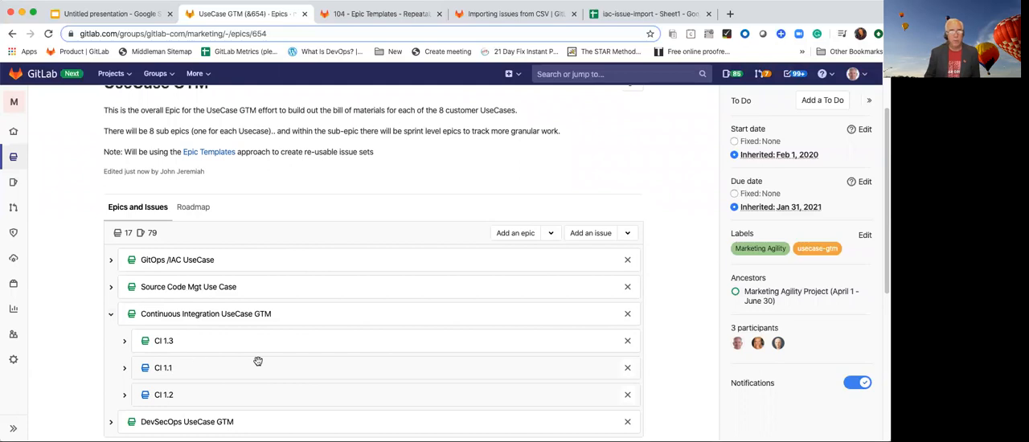
{"action": "mouse_move", "coordinate": [215, 351]}
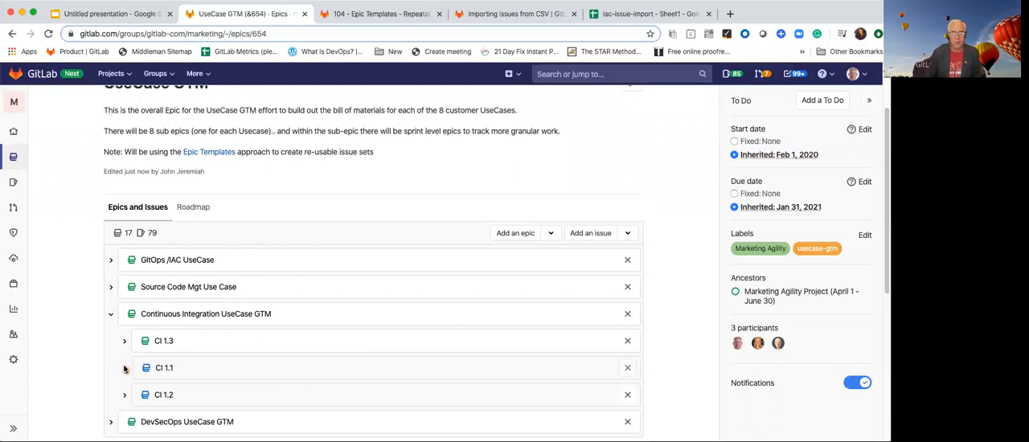
{"action": "left_click", "coordinate": [125, 367]}
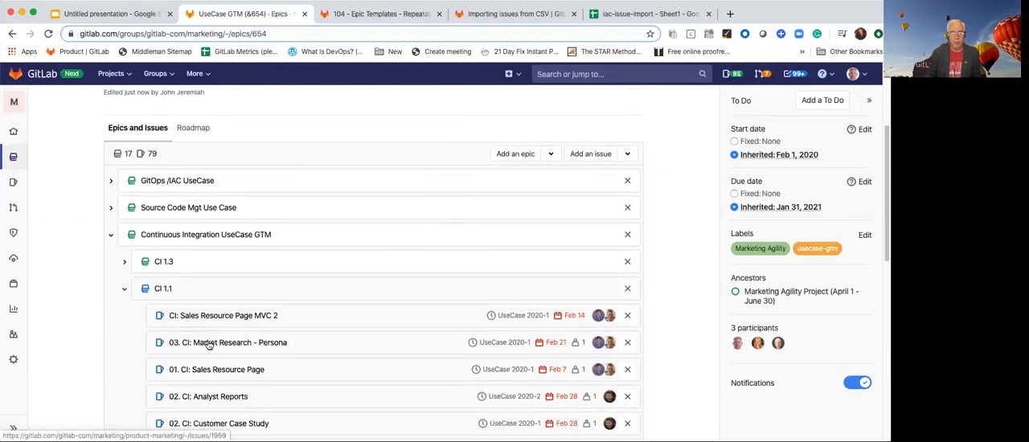
{"action": "mouse_move", "coordinate": [224, 315]}
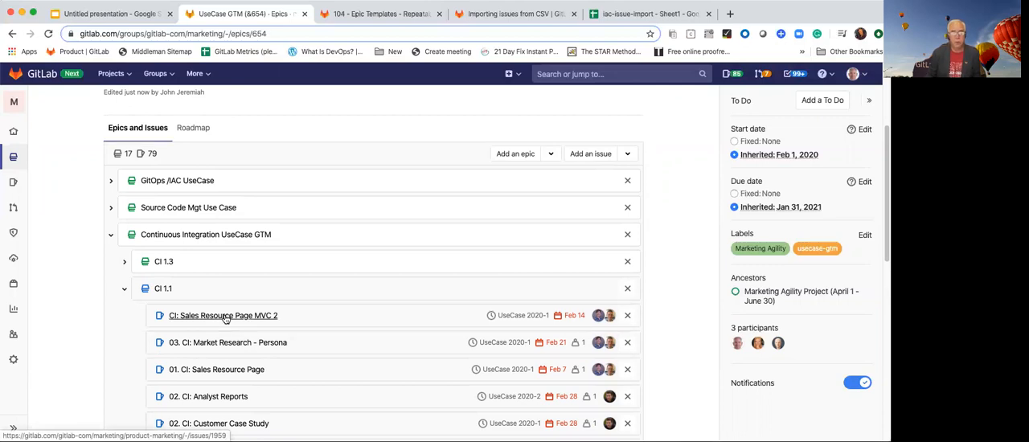
{"action": "mouse_move", "coordinate": [122, 315]}
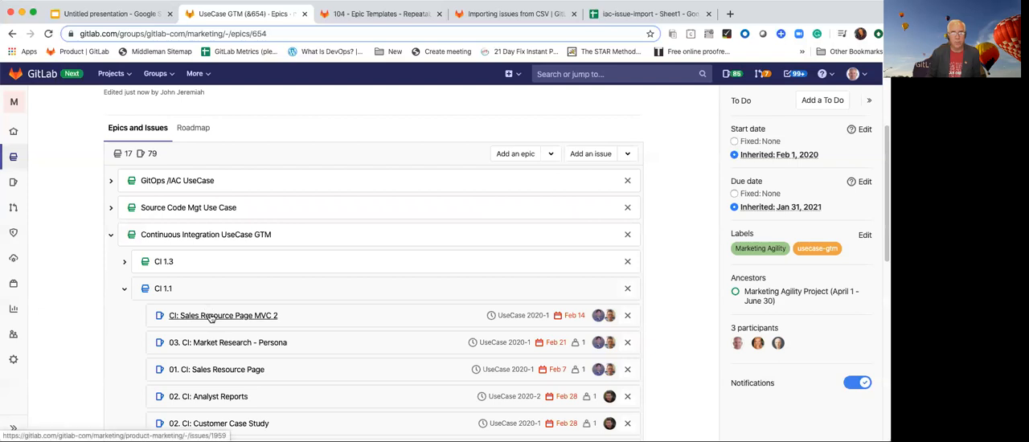
{"action": "left_click", "coordinate": [221, 315]}
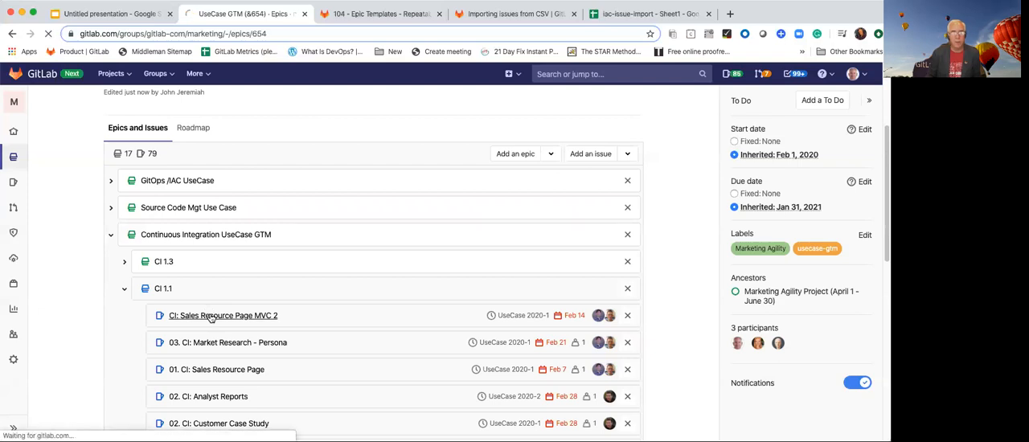
{"action": "left_click", "coordinate": [222, 315]}
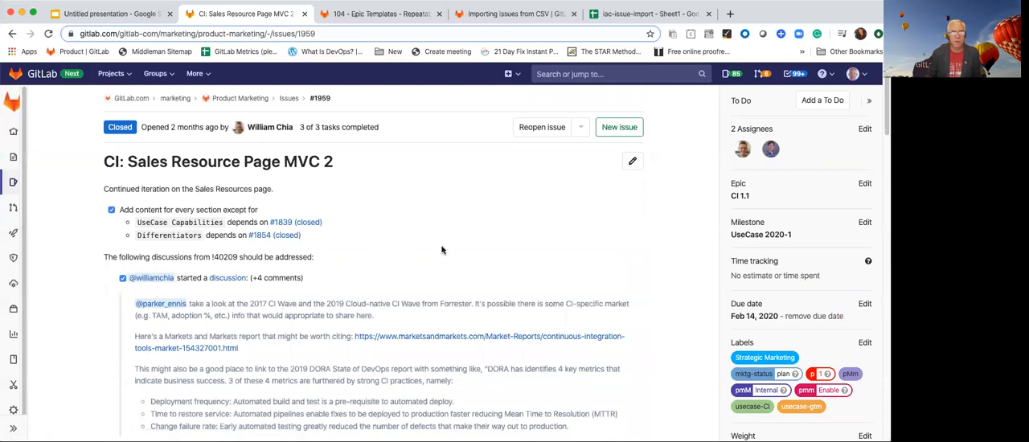
{"action": "mouse_move", "coordinate": [13, 33]}
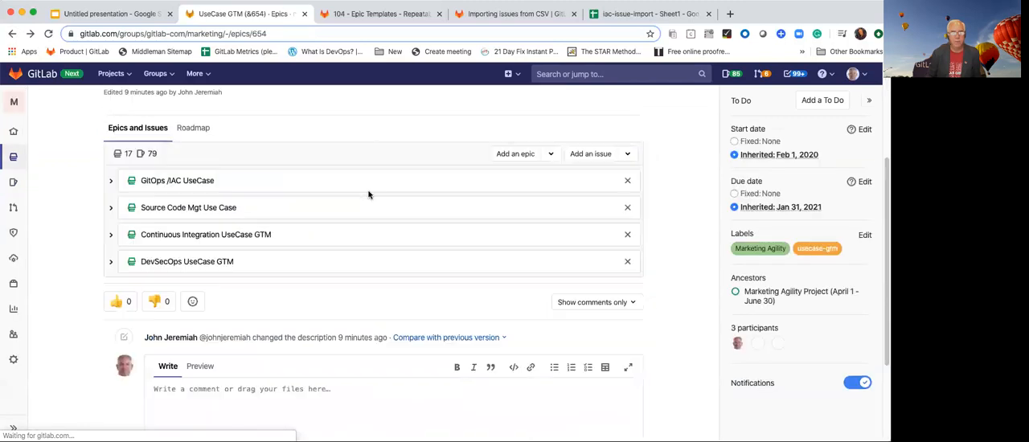
{"action": "mouse_move", "coordinate": [109, 235]}
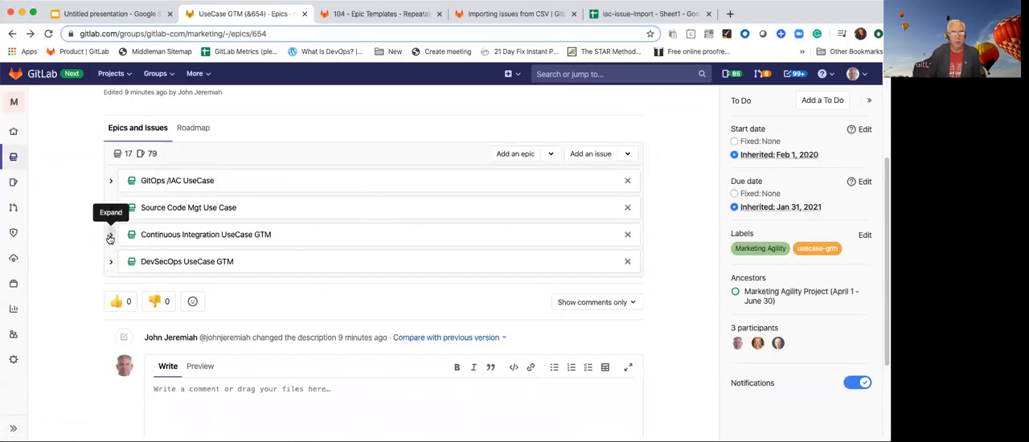
- Expand Continuous Integration UseCase GTM and CI 1.1, then open the 01. CI: Sales Resource Page issue
{"action": "left_click", "coordinate": [110, 235]}
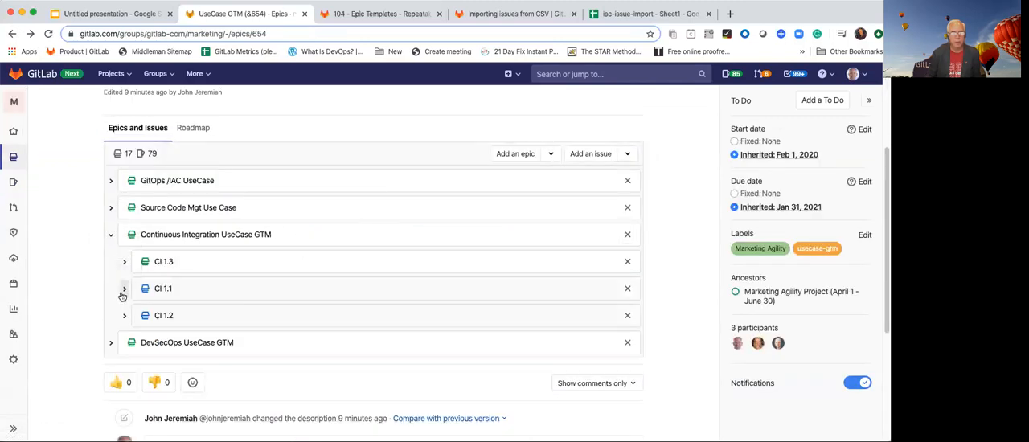
{"action": "left_click", "coordinate": [124, 287]}
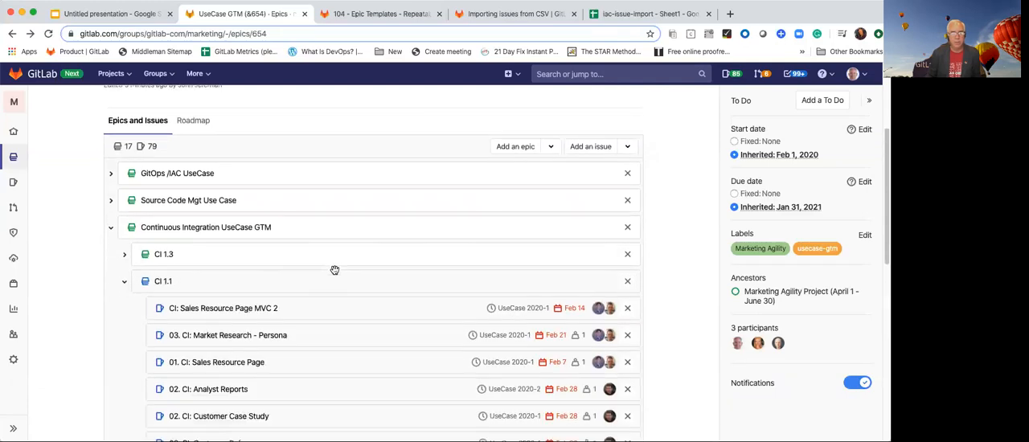
{"action": "scroll", "scroll_direction": "down", "scroll_amount": 3}
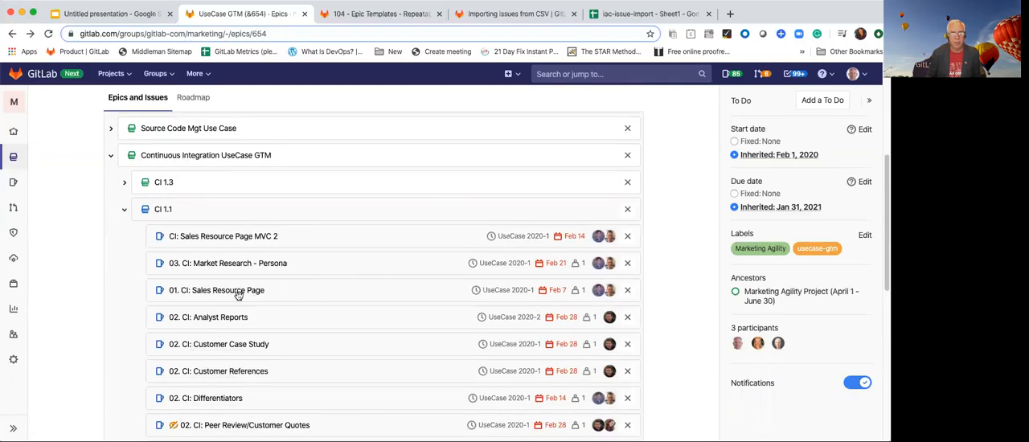
{"action": "left_click", "coordinate": [215, 290]}
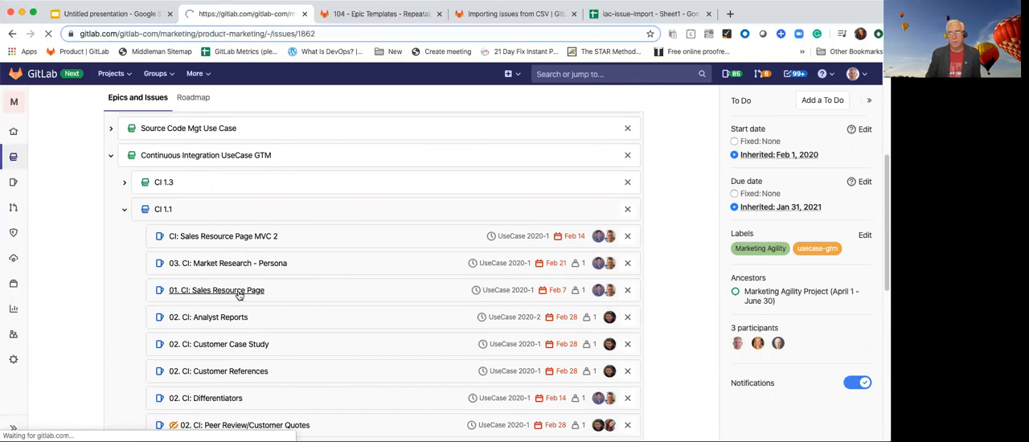
- Review the Sales Resource Page issue's details
{"action": "left_click", "coordinate": [215, 290]}
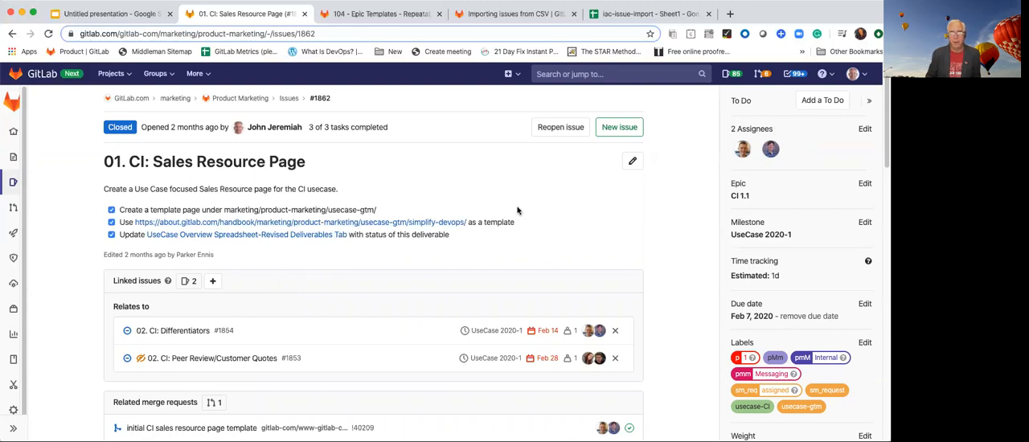
{"action": "mouse_move", "coordinate": [530, 271]}
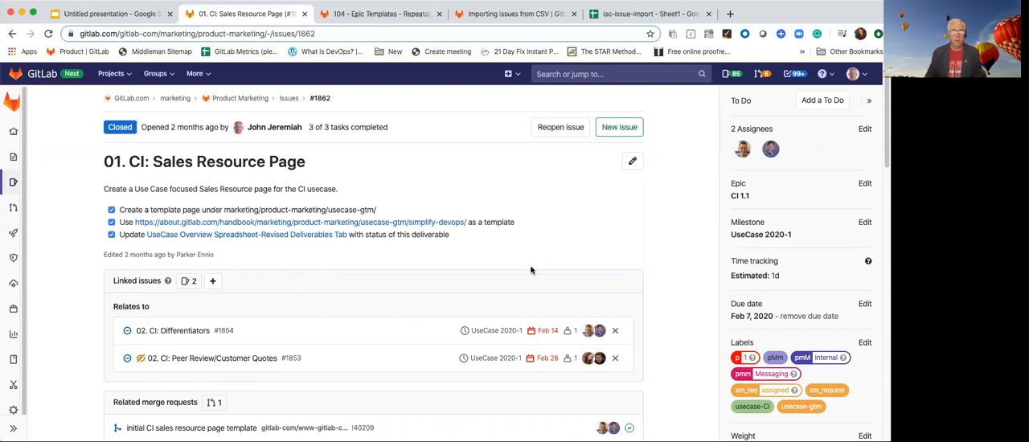
{"action": "scroll", "scroll_direction": "down", "scroll_amount": 3}
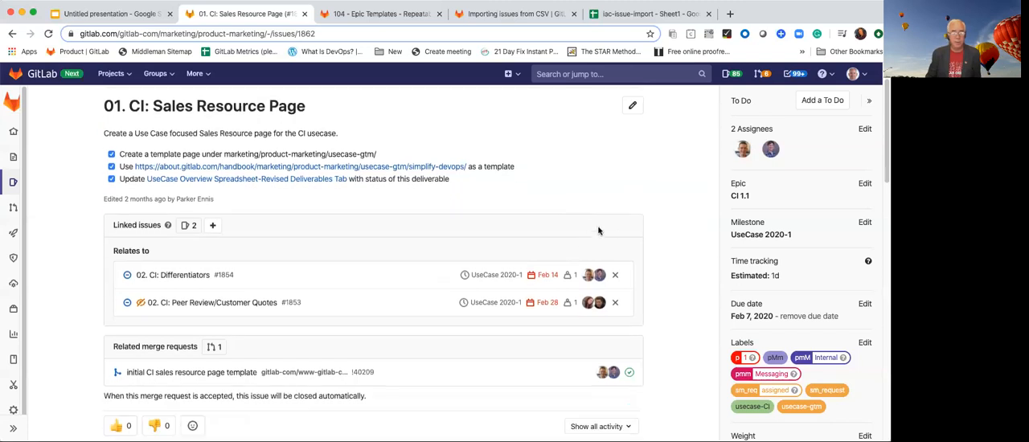
{"action": "mouse_move", "coordinate": [376, 287]}
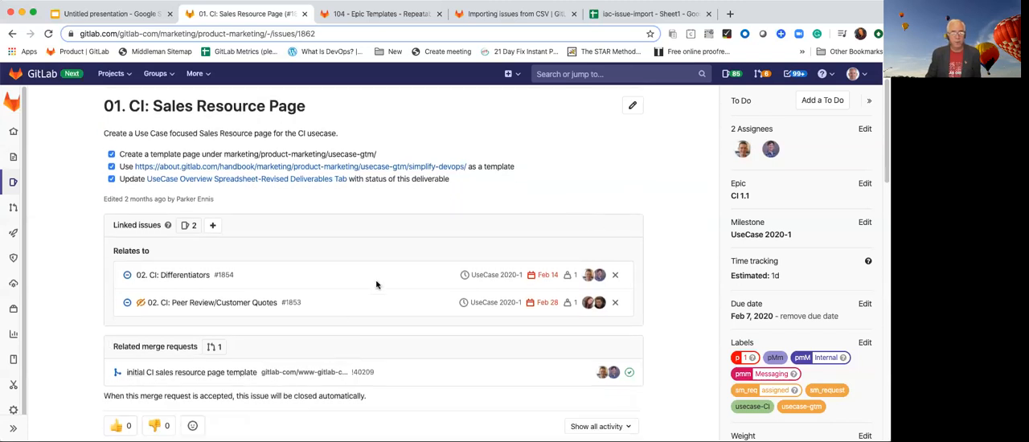
{"action": "mouse_move", "coordinate": [215, 161]}
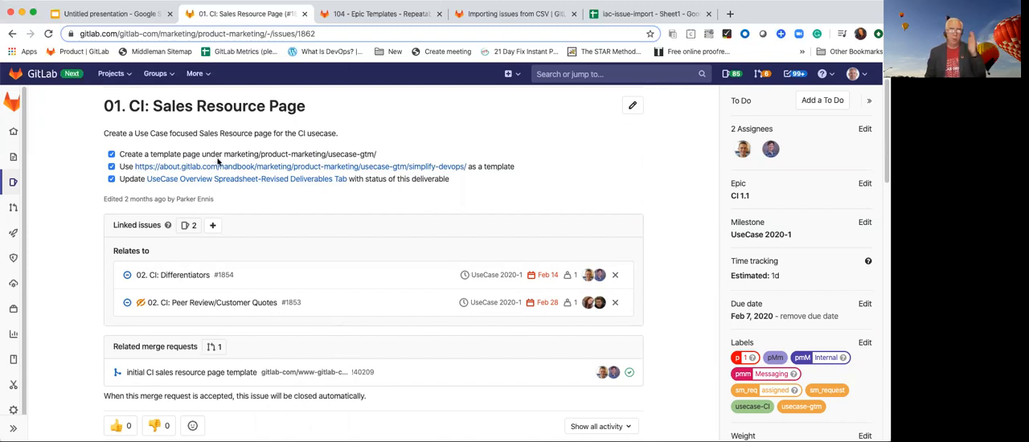
{"action": "mouse_move", "coordinate": [217, 341]}
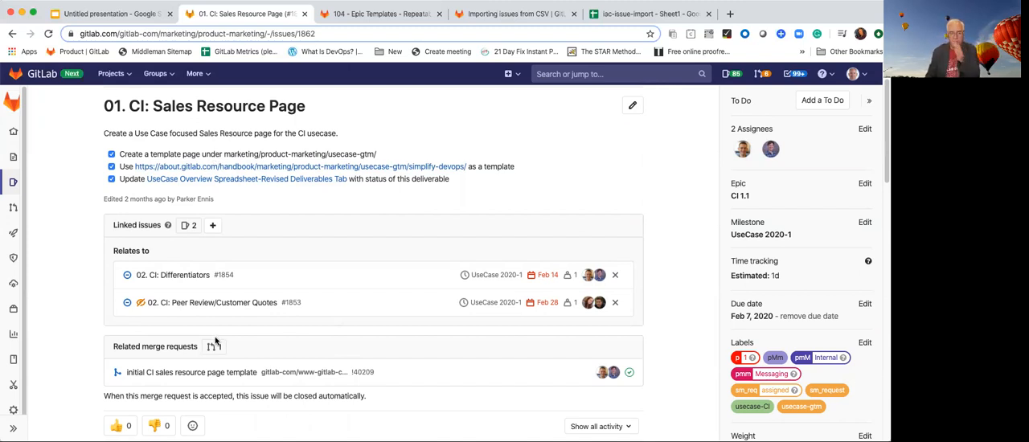
{"action": "scroll", "scroll_direction": "down", "scroll_amount": 3}
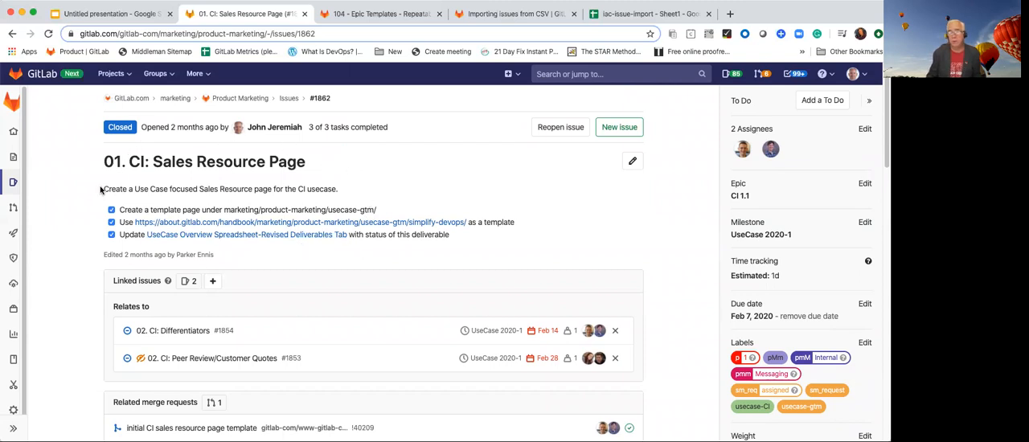
{"action": "mouse_move", "coordinate": [229, 185]}
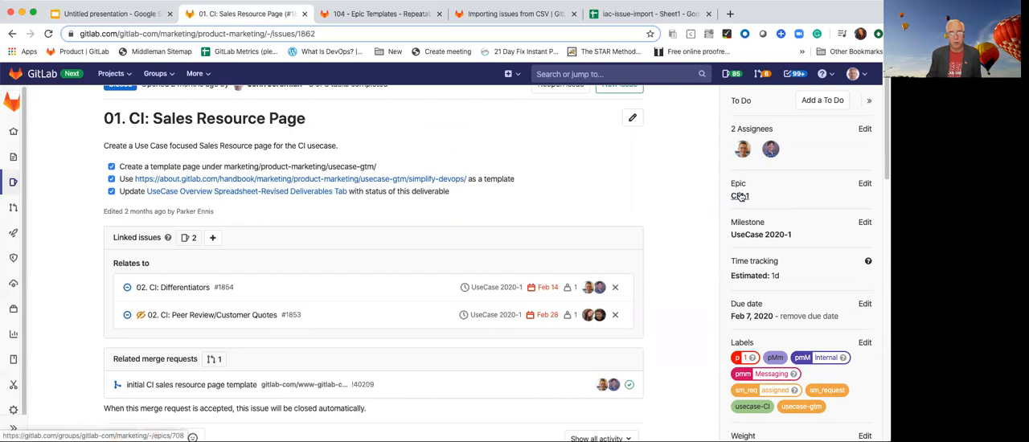
- Go to the parent epic CI 1.1 and its ten child issues, then the Epic Templates handbook page
{"action": "left_click", "coordinate": [739, 196]}
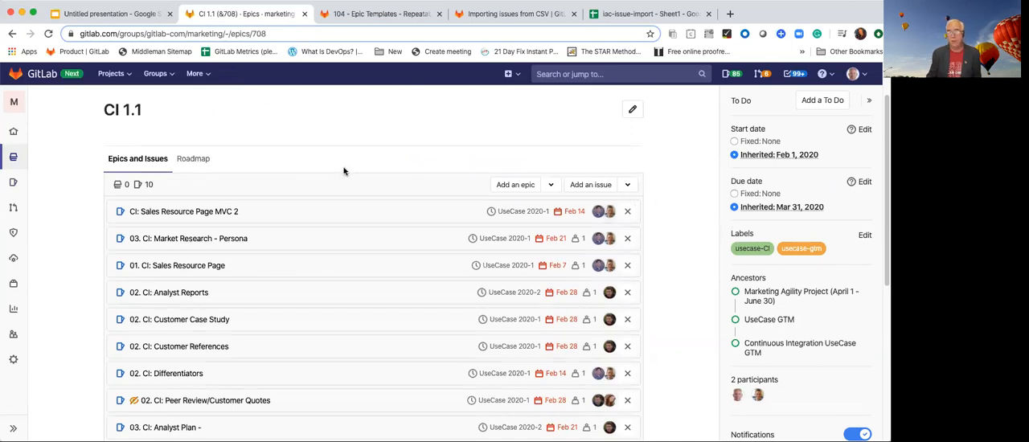
{"action": "mouse_move", "coordinate": [351, 167]}
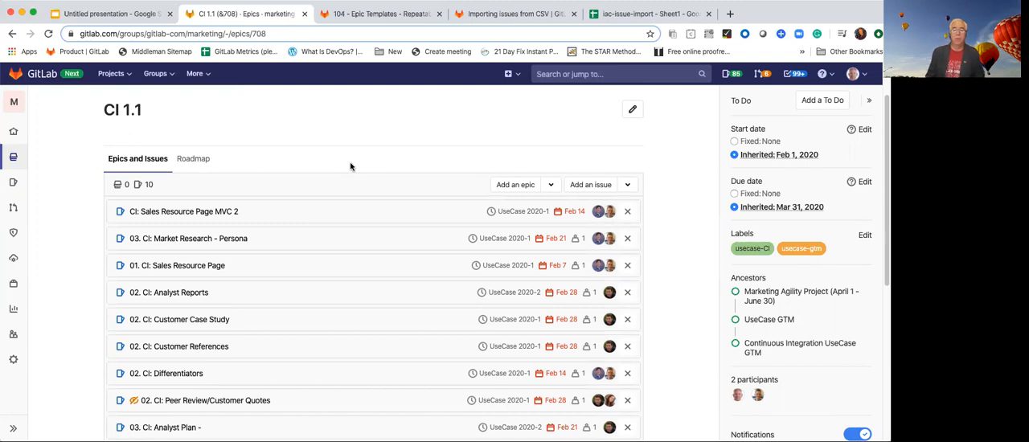
{"action": "mouse_move", "coordinate": [353, 167]}
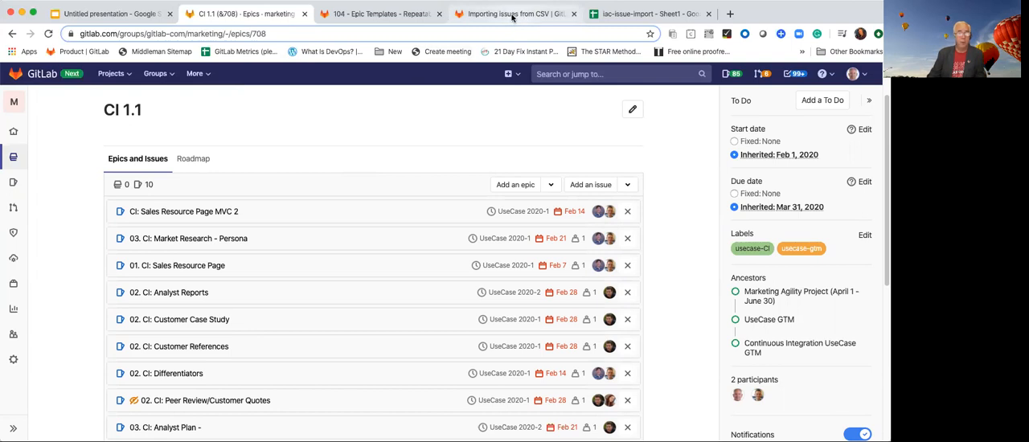
{"action": "mouse_move", "coordinate": [511, 13]}
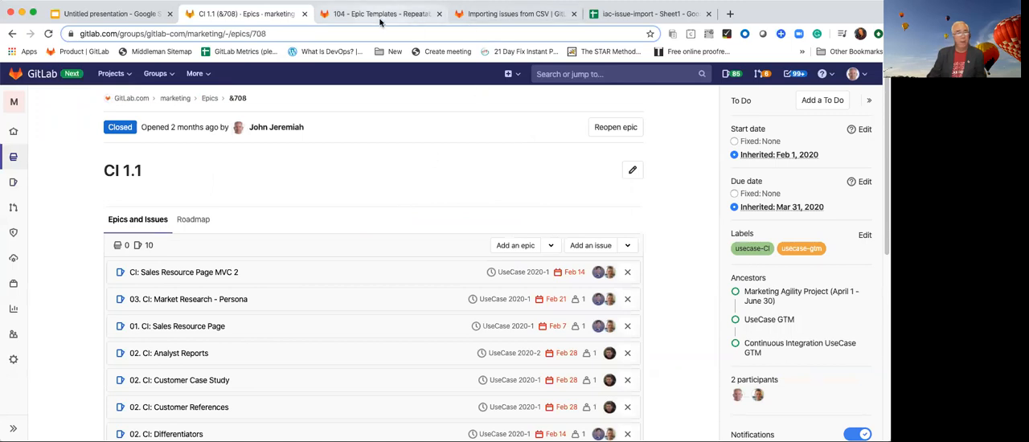
{"action": "left_click", "coordinate": [377, 13]}
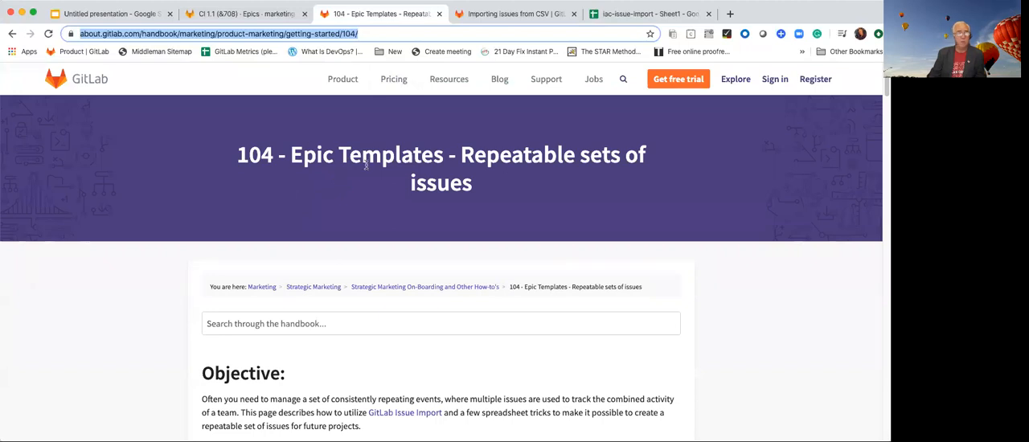
- Scroll to the Objective section and follow the GitLab Issue Import link to the CSV import docs
{"action": "scroll", "scroll_direction": "down", "scroll_amount": 3}
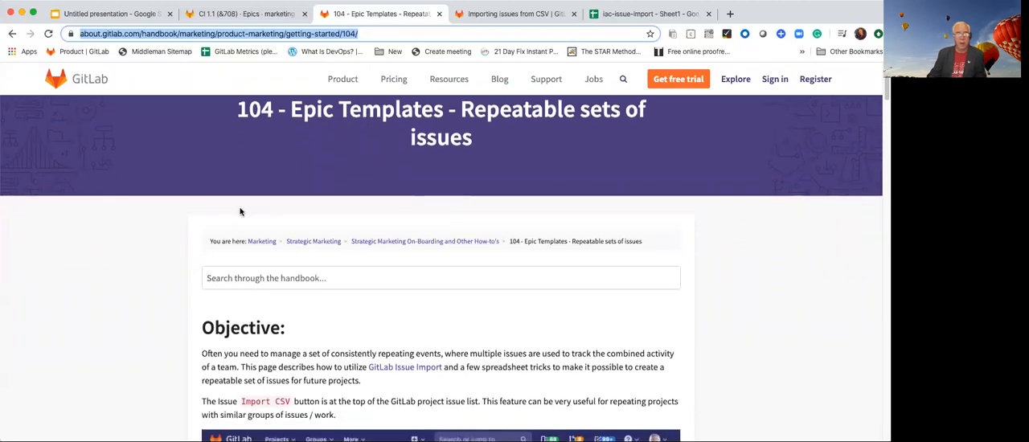
{"action": "scroll", "scroll_direction": "down", "scroll_amount": 3}
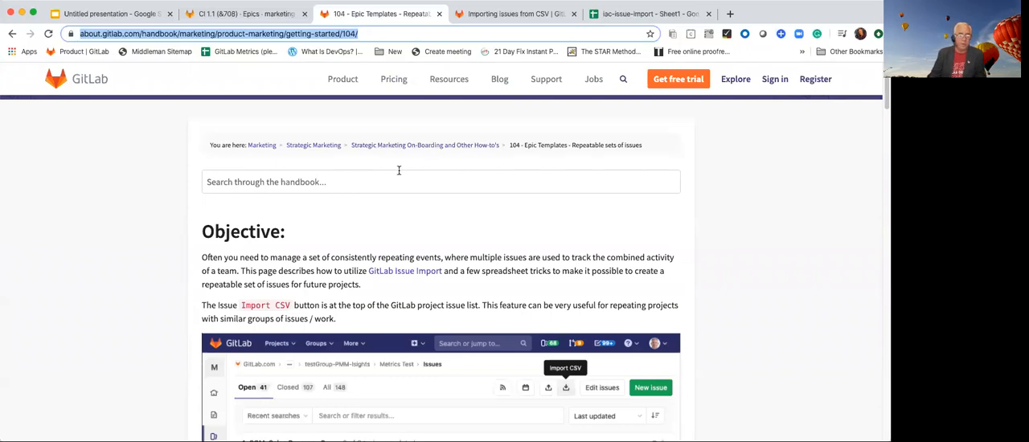
{"action": "mouse_move", "coordinate": [401, 167]}
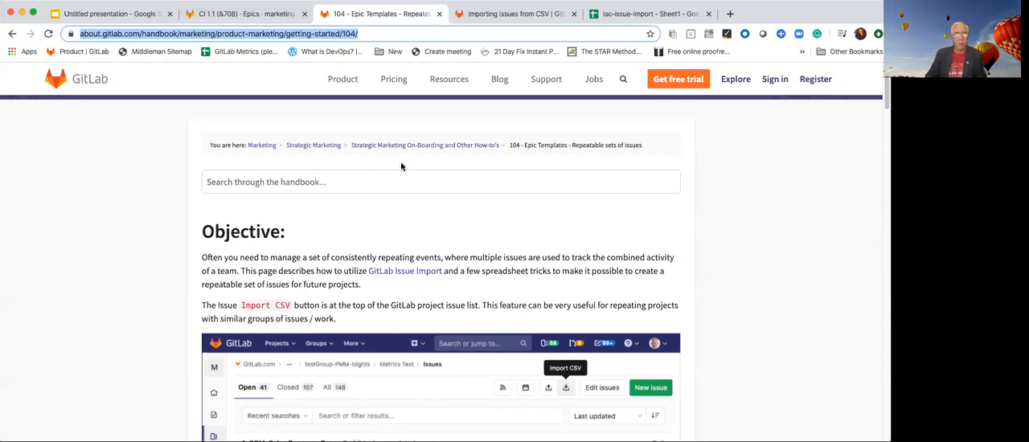
{"action": "scroll", "scroll_direction": "down", "scroll_amount": 3}
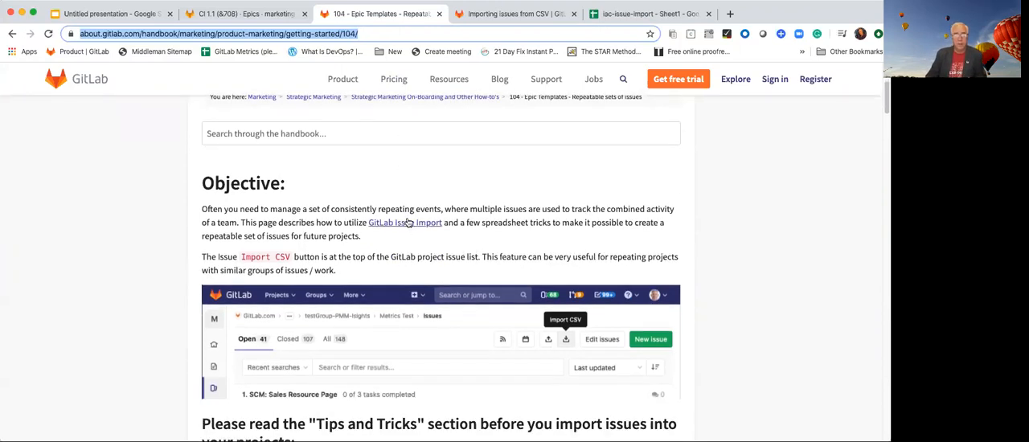
{"action": "left_click", "coordinate": [514, 12]}
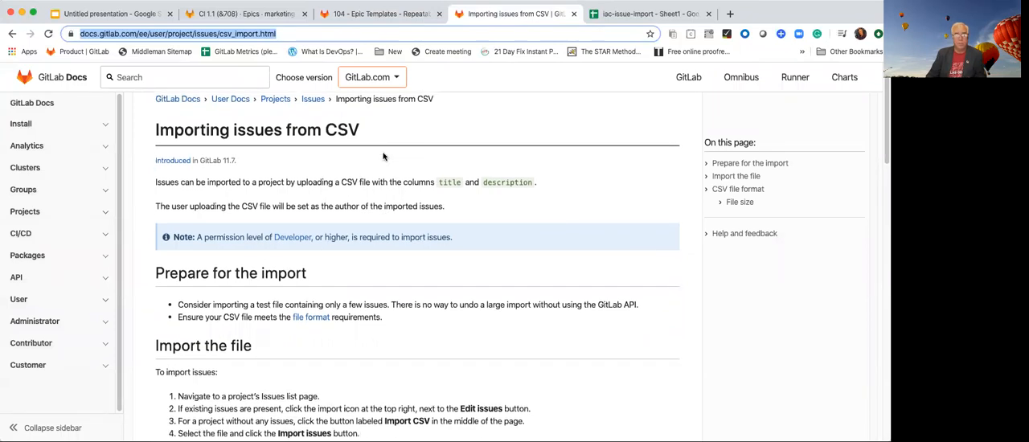
- Review the CSV file format section, then return to the Epic Templates handbook page
{"action": "scroll", "scroll_direction": "down", "scroll_amount": 3}
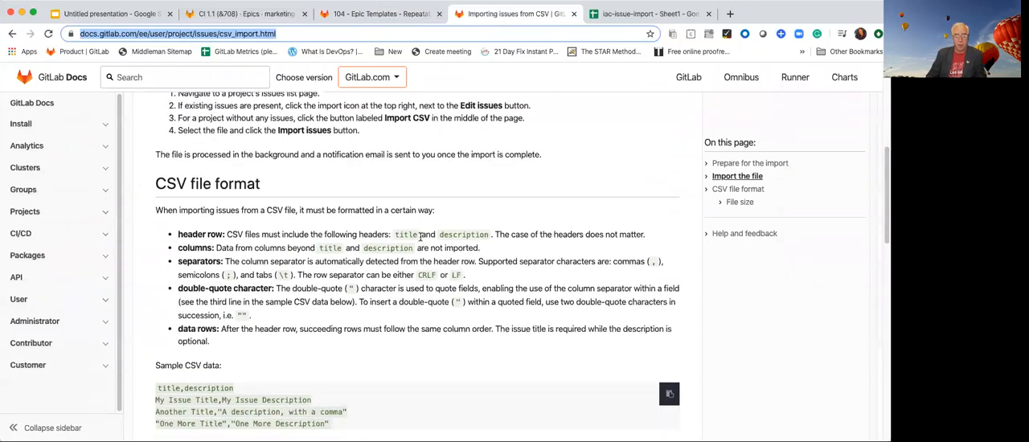
{"action": "scroll", "scroll_direction": "down", "scroll_amount": 3}
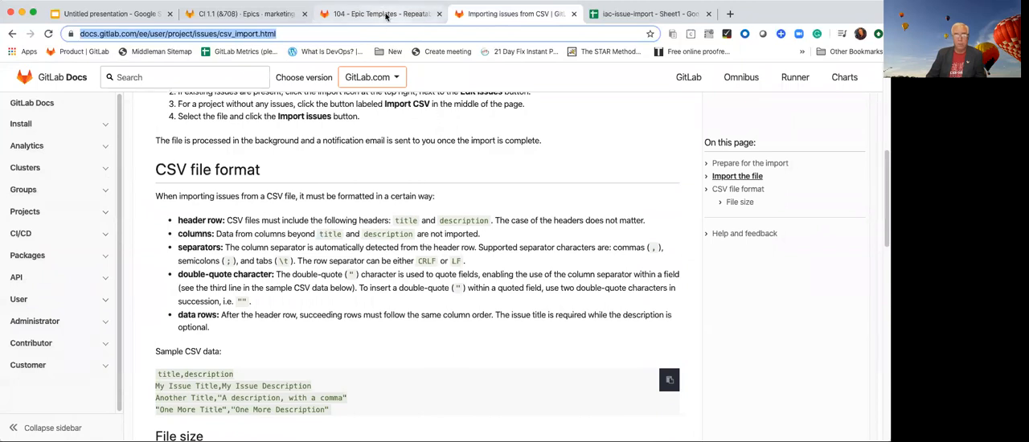
{"action": "left_click", "coordinate": [378, 13]}
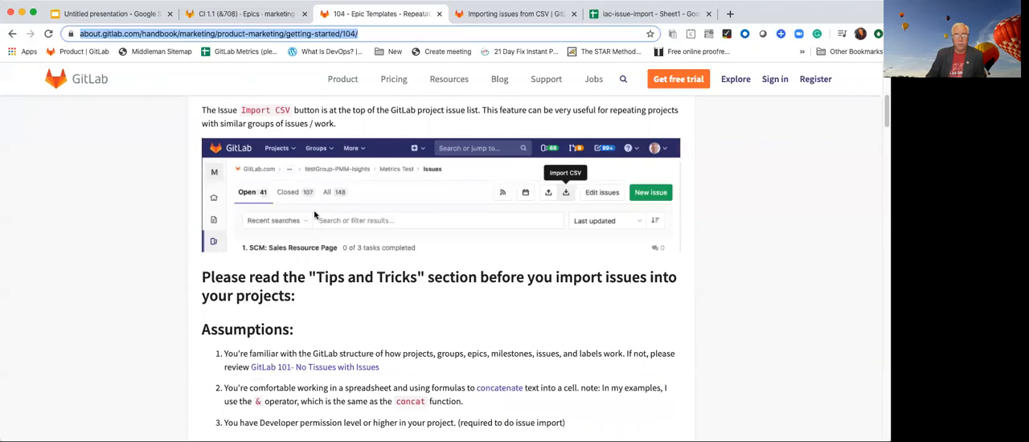
- Scroll to the Background section on the two-column CSV format, then switch to the iac-issue-import spreadsheet
{"action": "scroll", "scroll_direction": "down", "scroll_amount": 3}
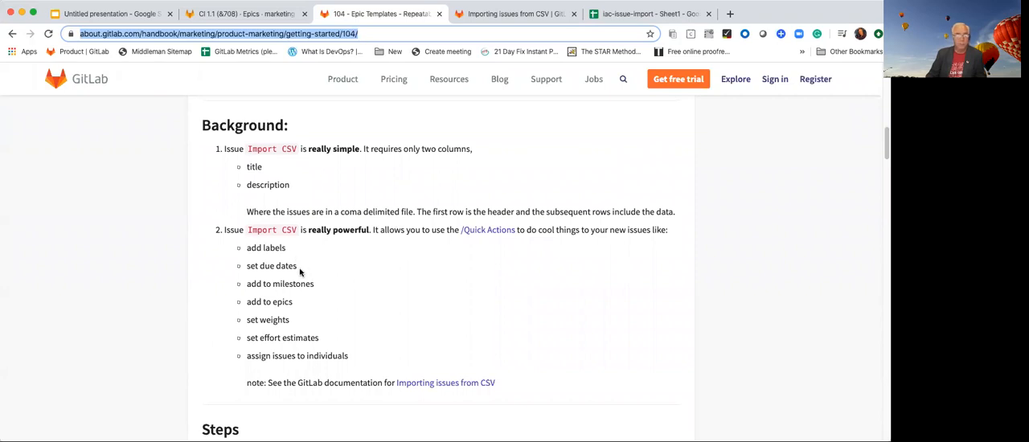
{"action": "mouse_move", "coordinate": [297, 308]}
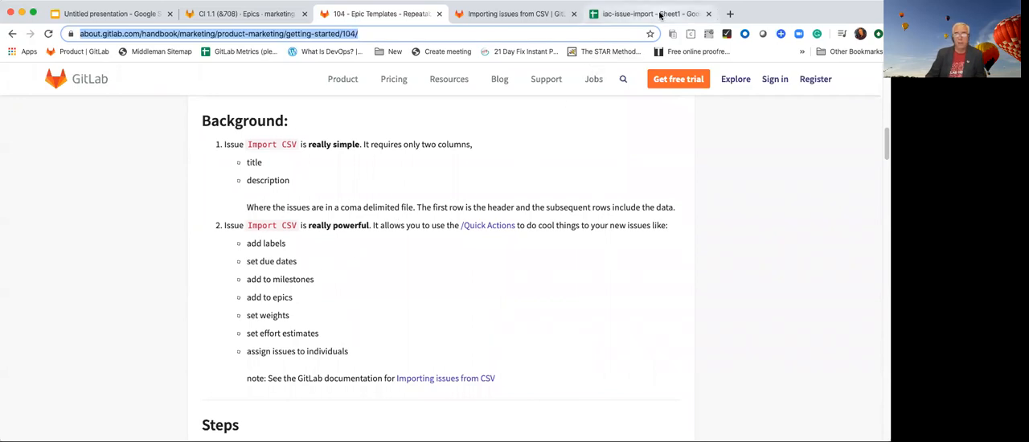
{"action": "left_click", "coordinate": [646, 13]}
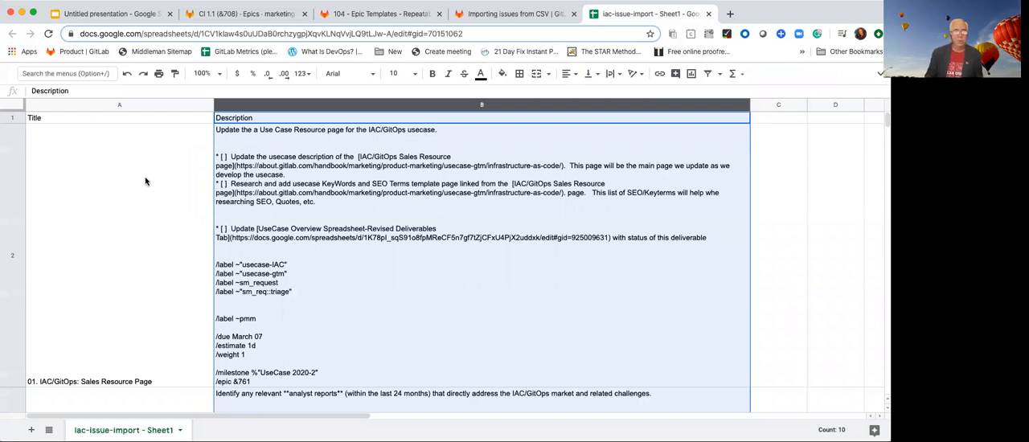
{"action": "mouse_move", "coordinate": [141, 187]}
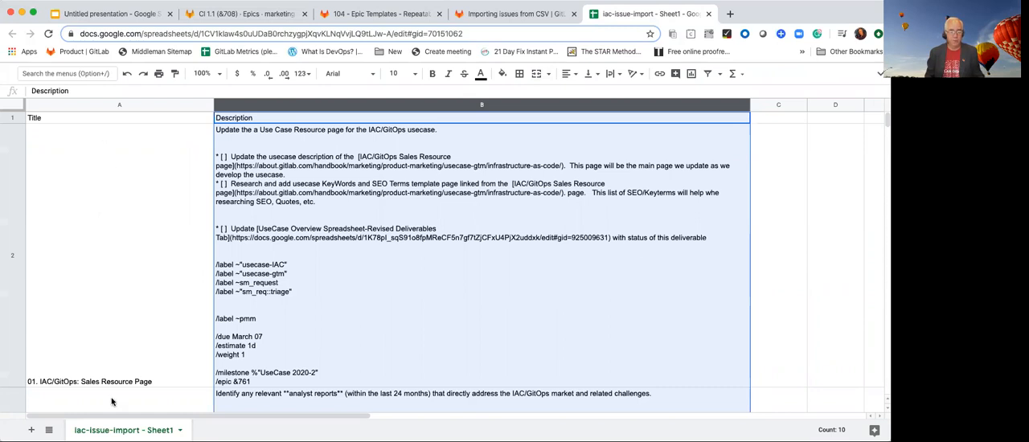
{"action": "mouse_move", "coordinate": [78, 209]}
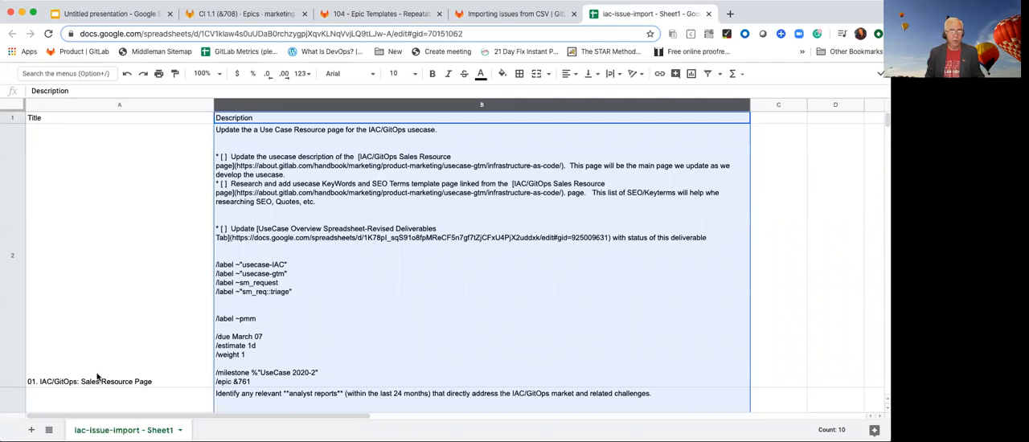
{"action": "mouse_move", "coordinate": [302, 141]}
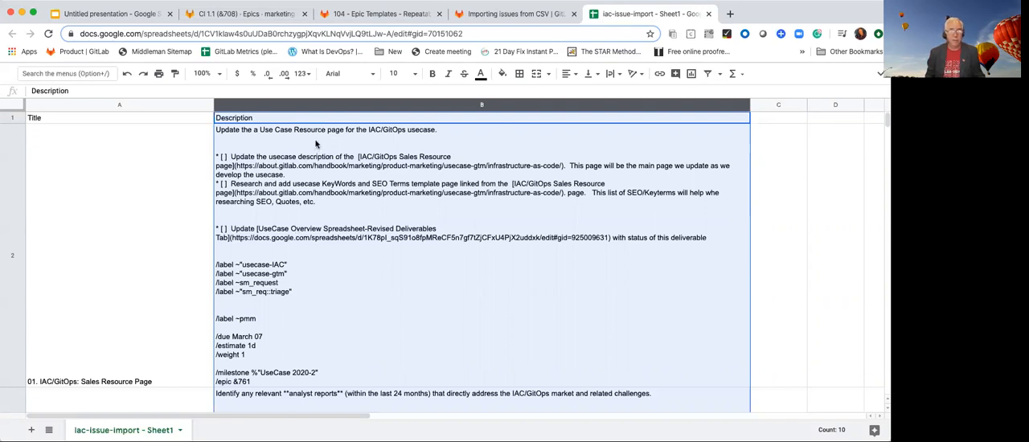
{"action": "mouse_move", "coordinate": [313, 338]}
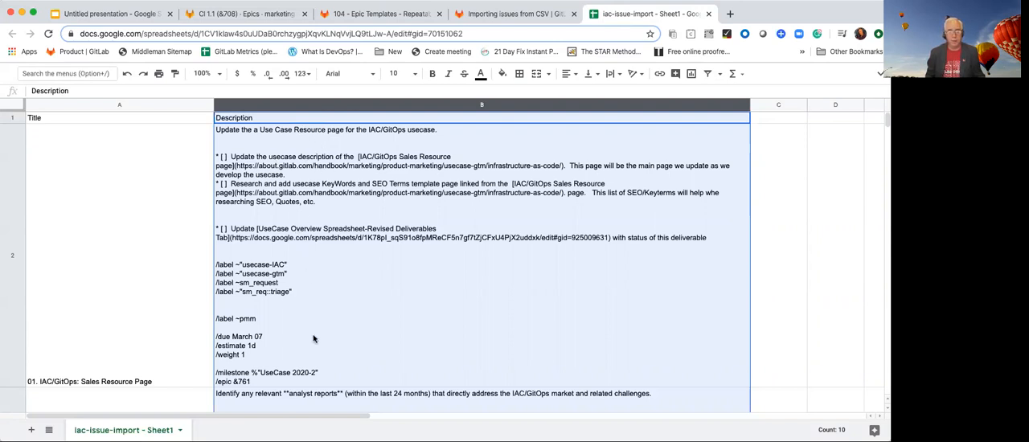
{"action": "mouse_move", "coordinate": [293, 269]}
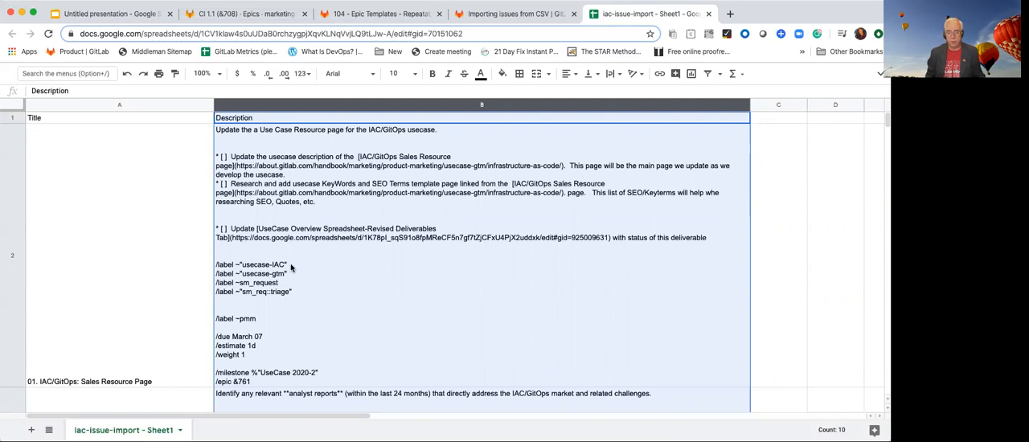
{"action": "mouse_move", "coordinate": [389, 311]}
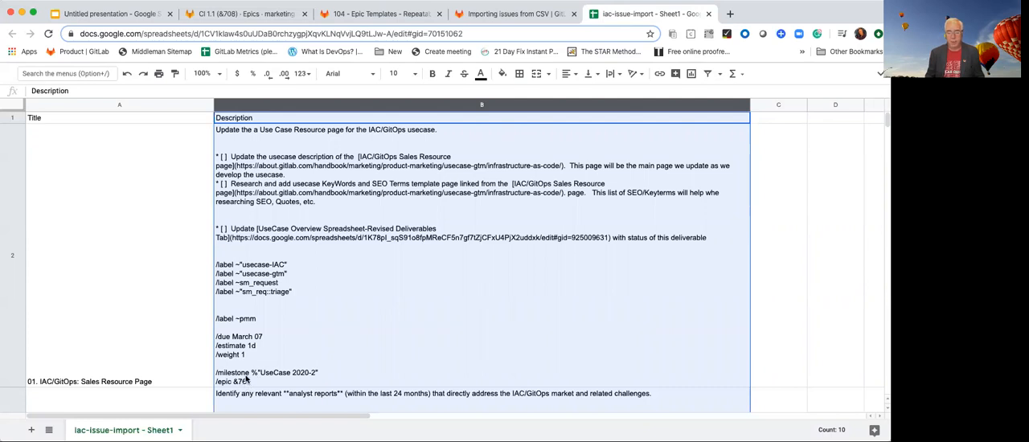
{"action": "scroll", "scroll_direction": "down", "scroll_amount": 3}
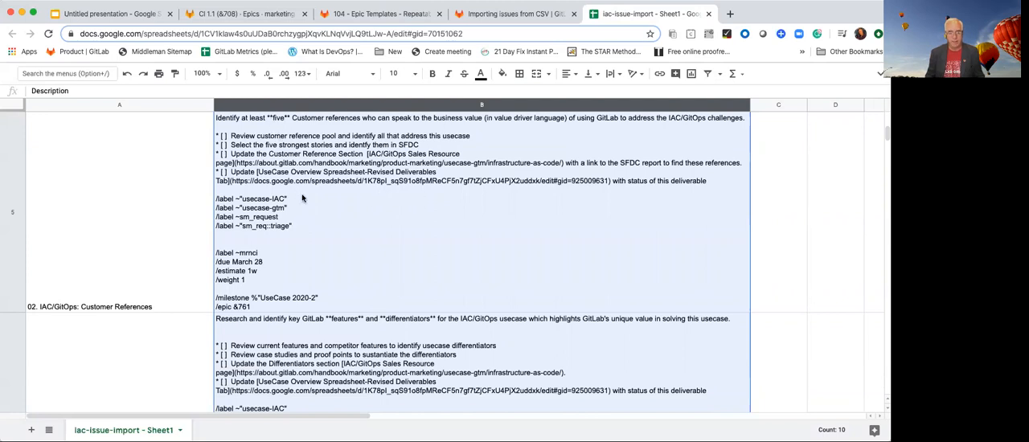
{"action": "mouse_move", "coordinate": [323, 122]}
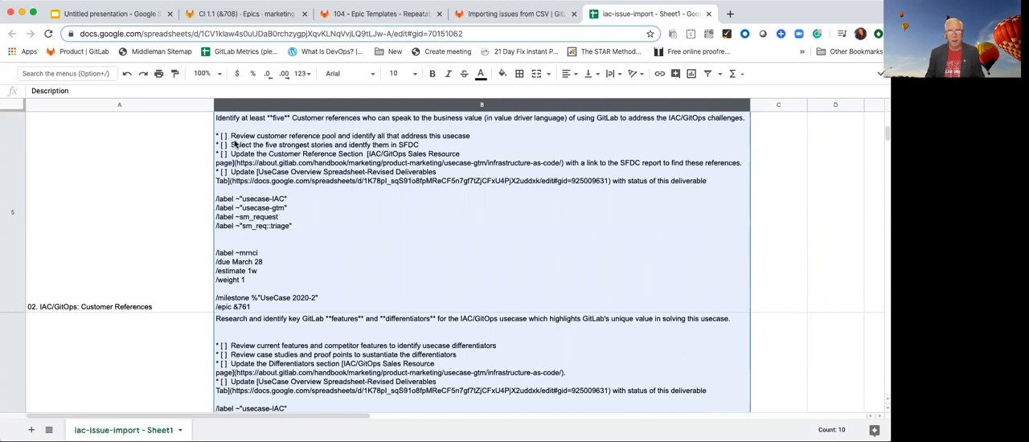
{"action": "mouse_move", "coordinate": [386, 201]}
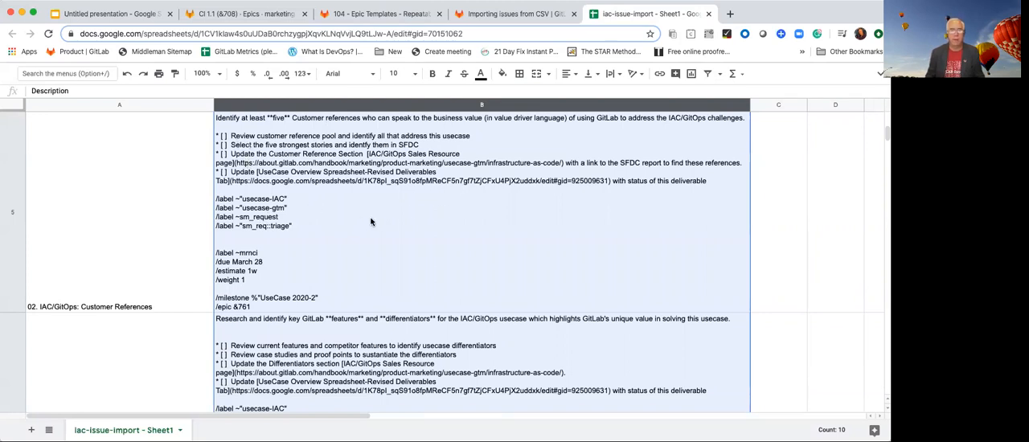
{"action": "mouse_move", "coordinate": [411, 222]}
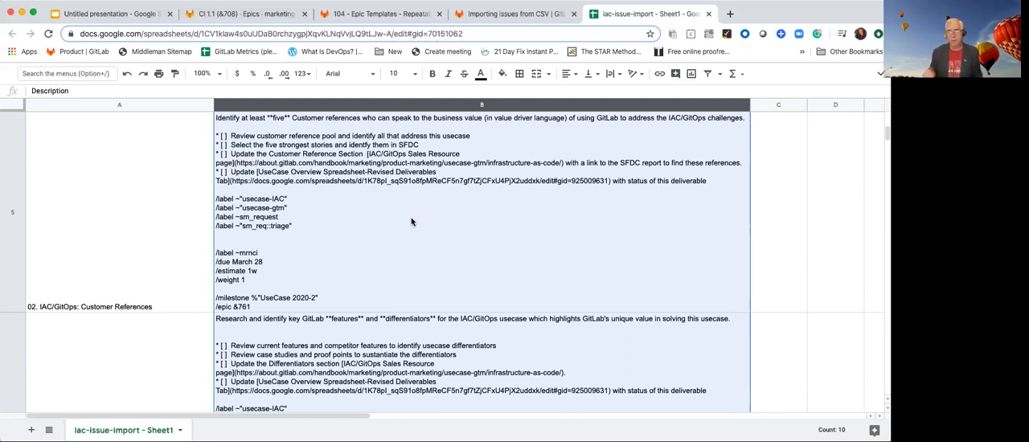
{"action": "mouse_move", "coordinate": [360, 153]}
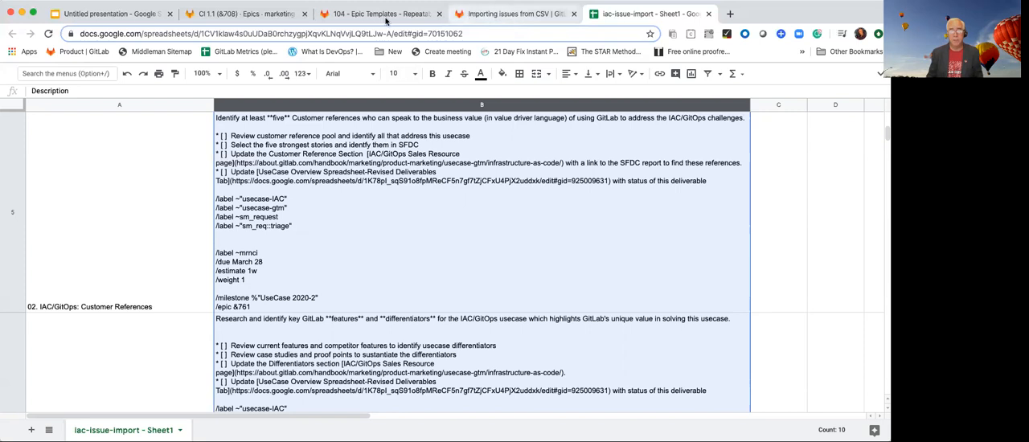
- Return to the Epic Templates guide and scroll through its Steps and 1.1 Spreadsheet setup sections
{"action": "left_click", "coordinate": [378, 13]}
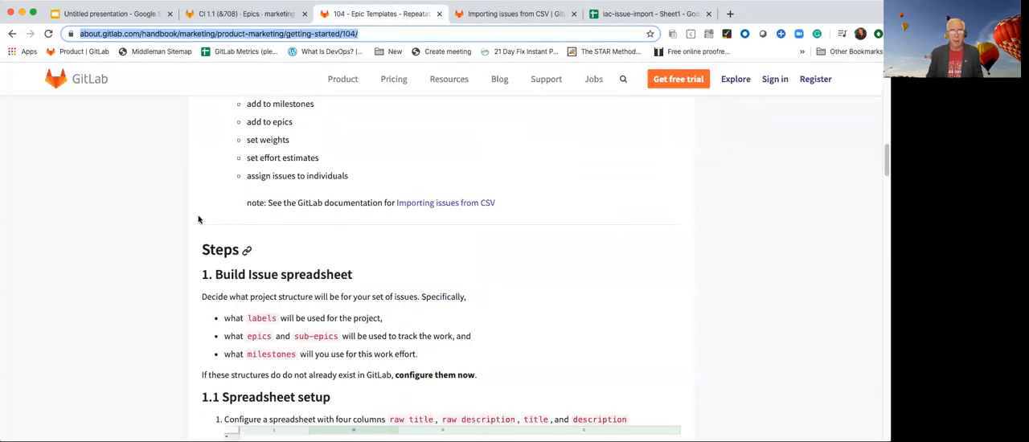
{"action": "scroll", "scroll_direction": "down", "scroll_amount": 3}
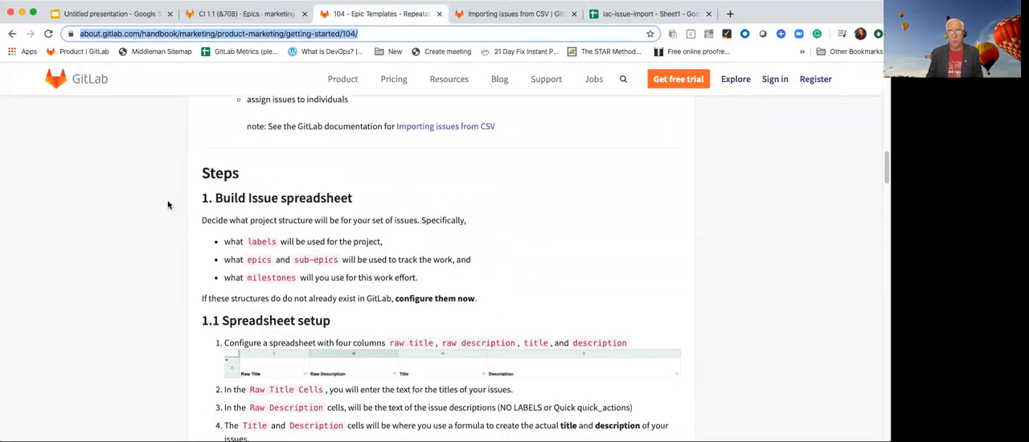
{"action": "mouse_move", "coordinate": [373, 306]}
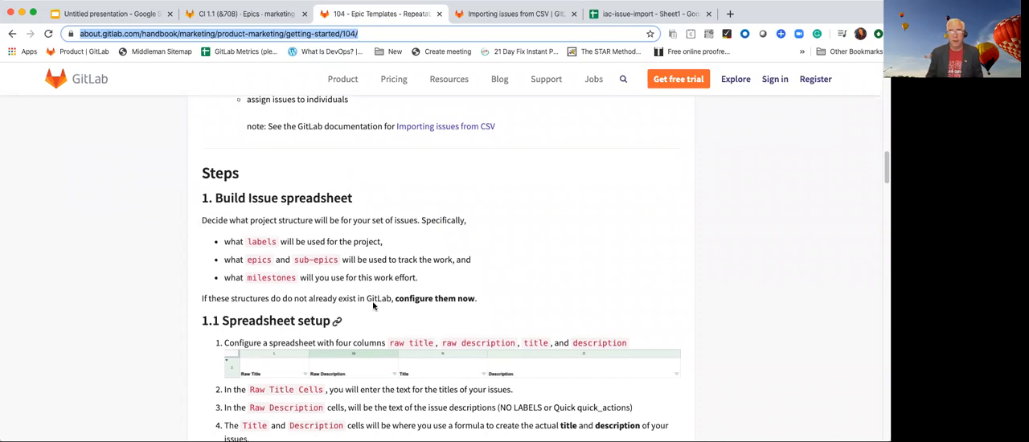
{"action": "scroll", "scroll_direction": "down", "scroll_amount": 3}
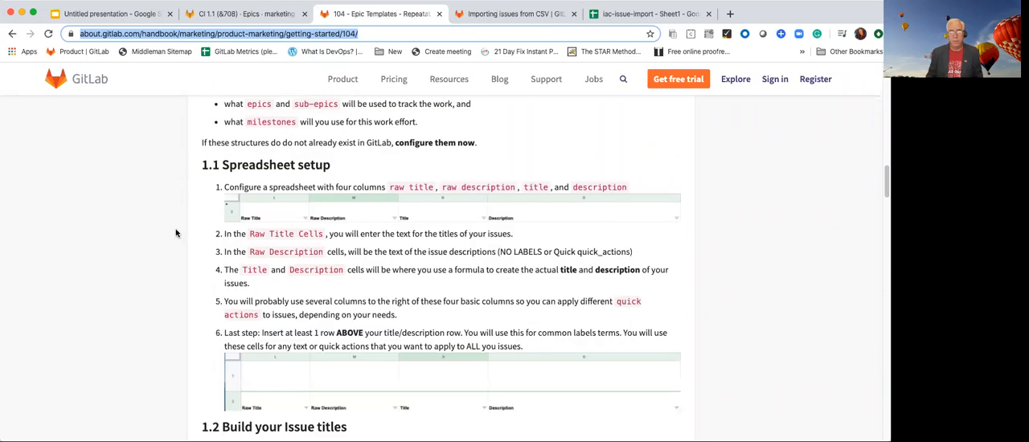
{"action": "mouse_move", "coordinate": [172, 236]}
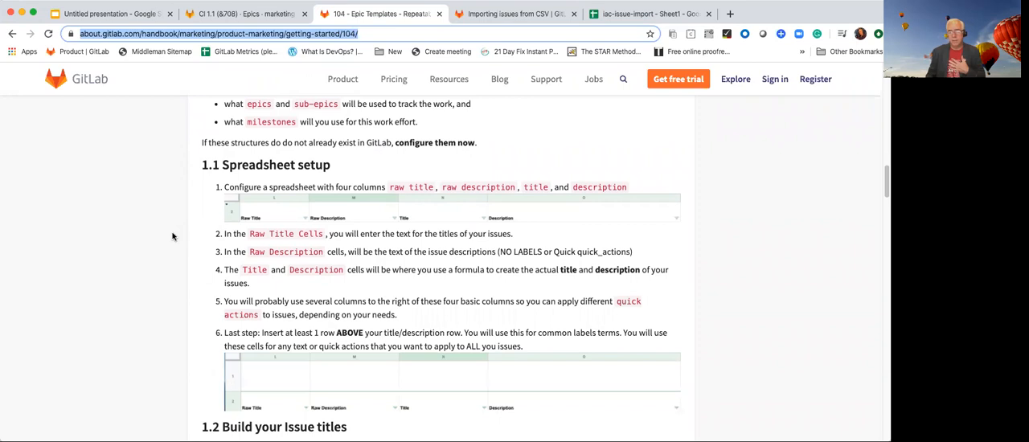
{"action": "scroll", "scroll_direction": "down", "scroll_amount": 3}
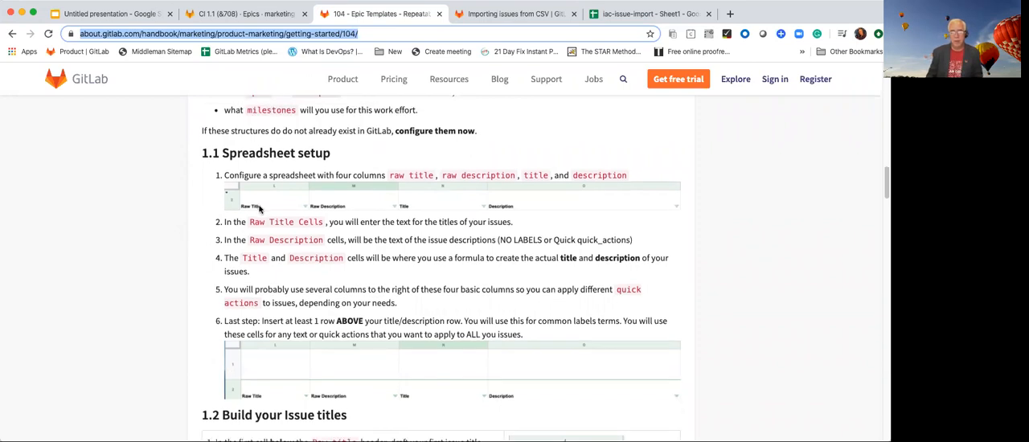
{"action": "mouse_move", "coordinate": [352, 216]}
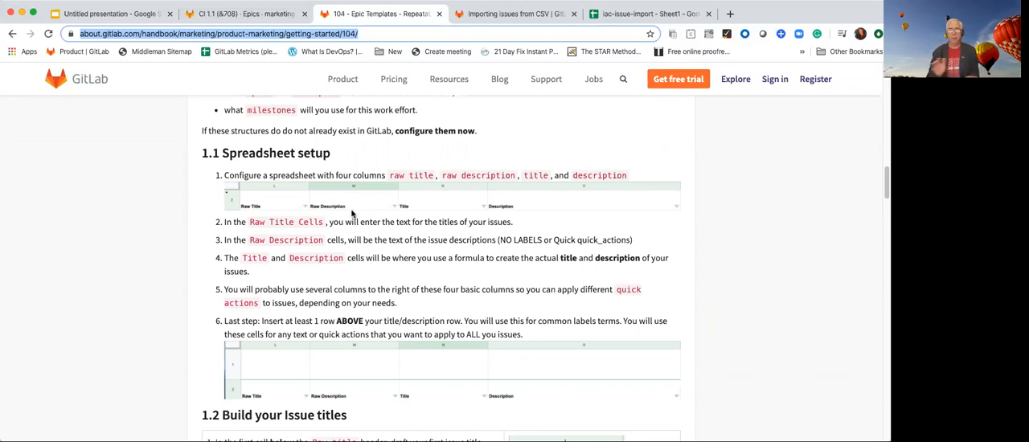
{"action": "mouse_move", "coordinate": [430, 212]}
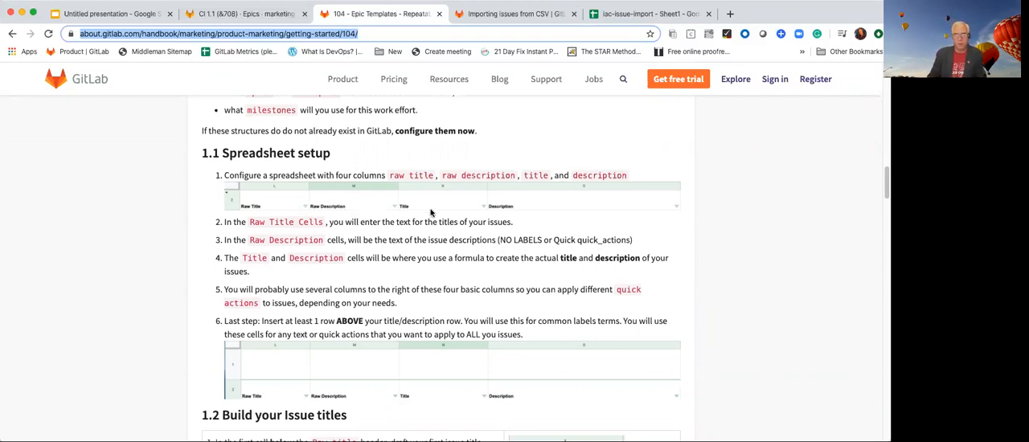
- Scroll through the 2. Import Your Issues steps down to Important Tips, Tricks, and Hints
{"action": "scroll", "scroll_direction": "down", "scroll_amount": 3}
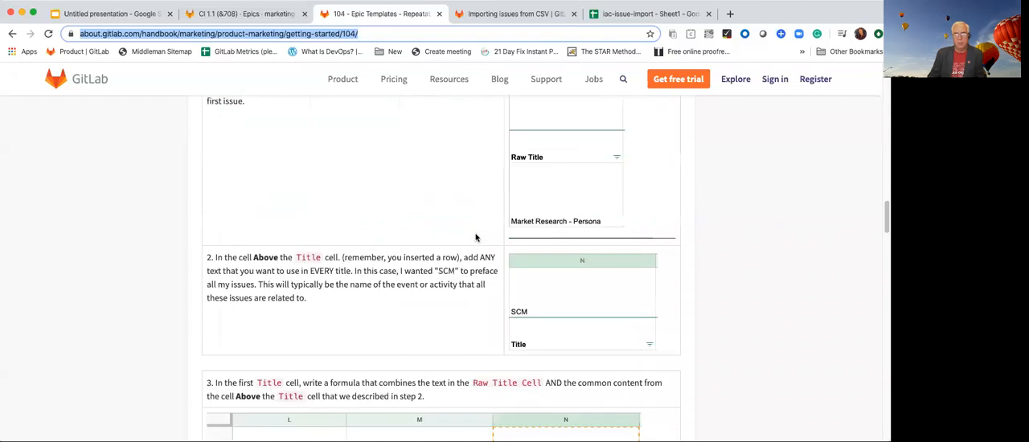
{"action": "scroll", "scroll_direction": "down", "scroll_amount": 3}
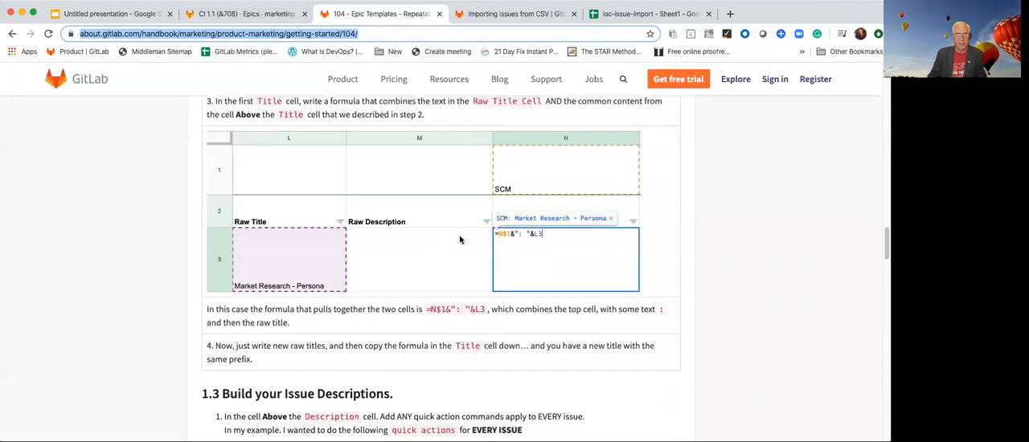
{"action": "scroll", "scroll_direction": "down", "scroll_amount": 3}
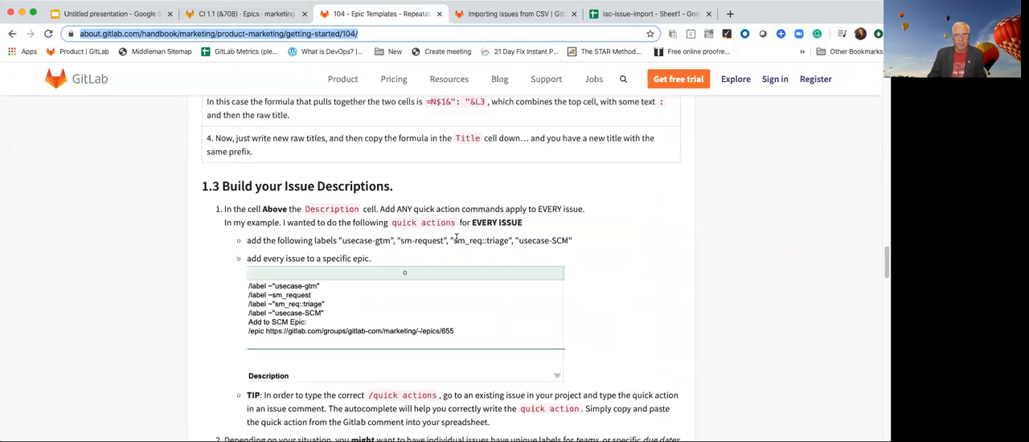
{"action": "scroll", "scroll_direction": "down", "scroll_amount": 3}
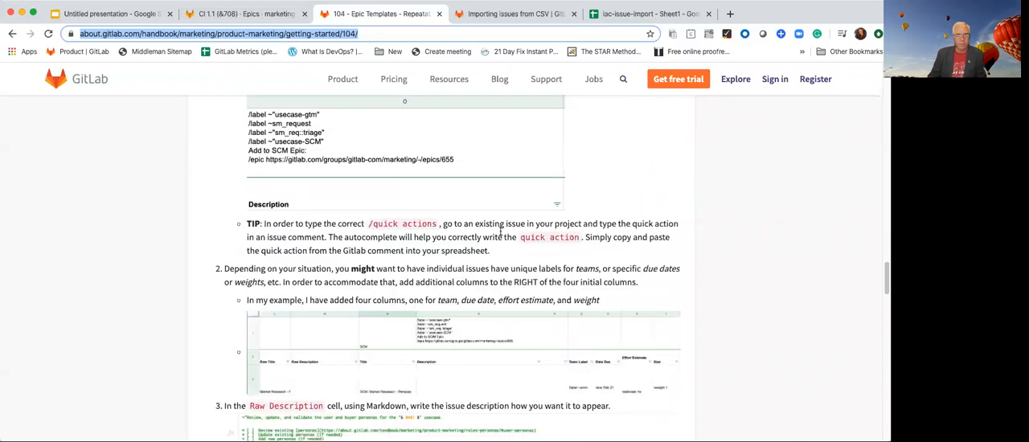
{"action": "scroll", "scroll_direction": "down", "scroll_amount": 3}
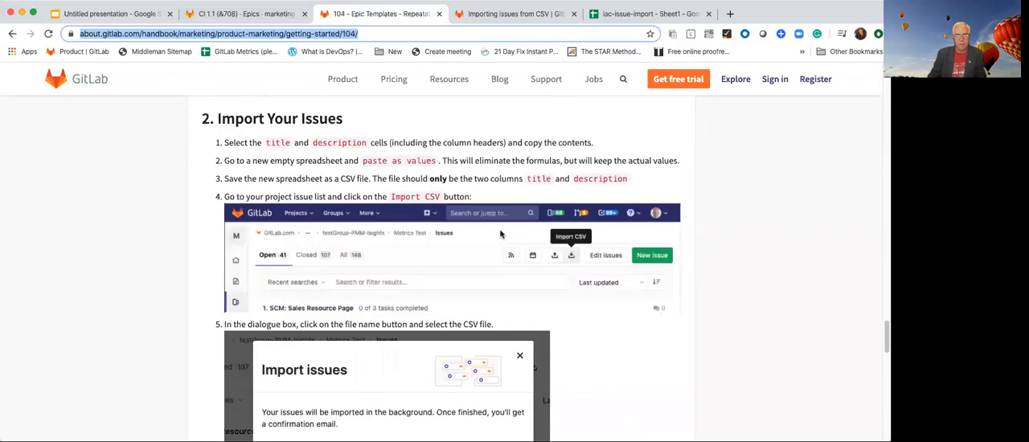
{"action": "scroll", "scroll_direction": "down", "scroll_amount": 3}
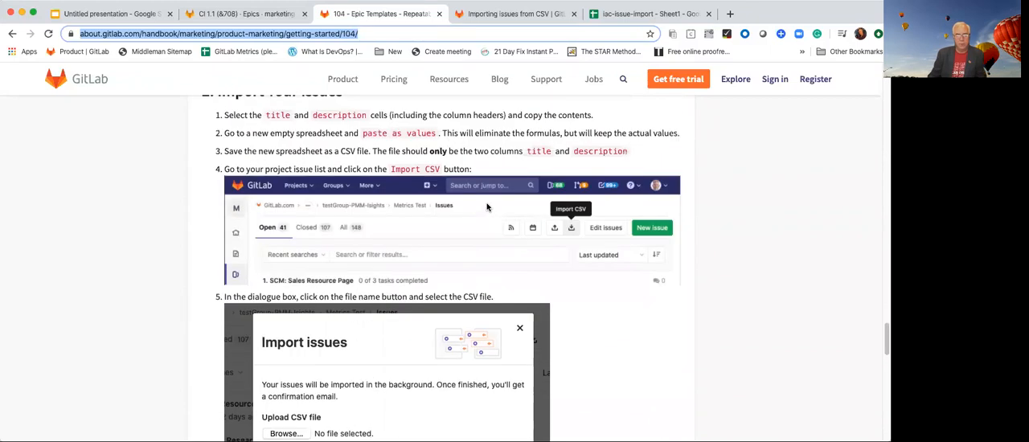
{"action": "scroll", "scroll_direction": "down", "scroll_amount": 3}
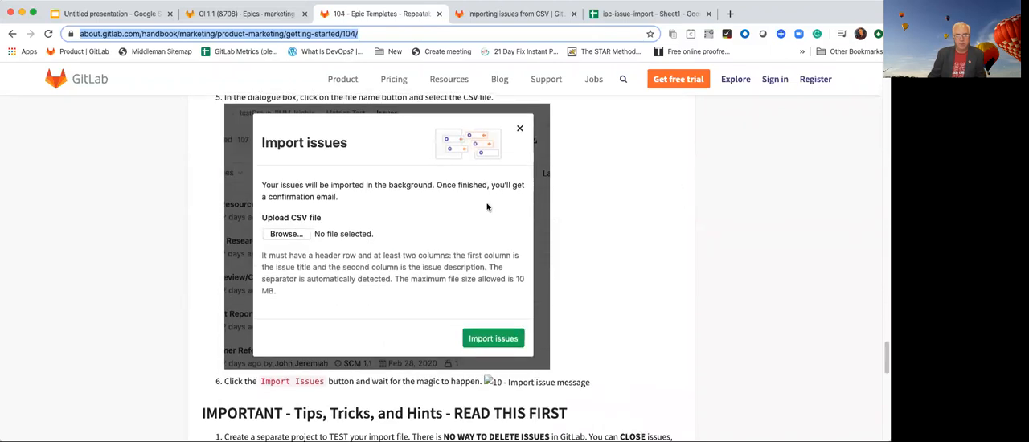
{"action": "scroll", "scroll_direction": "down", "scroll_amount": 3}
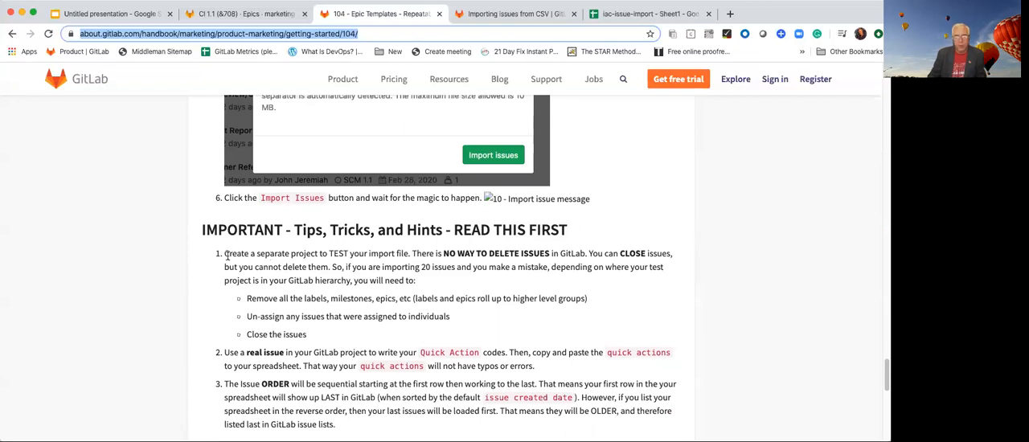
{"action": "mouse_move", "coordinate": [458, 251]}
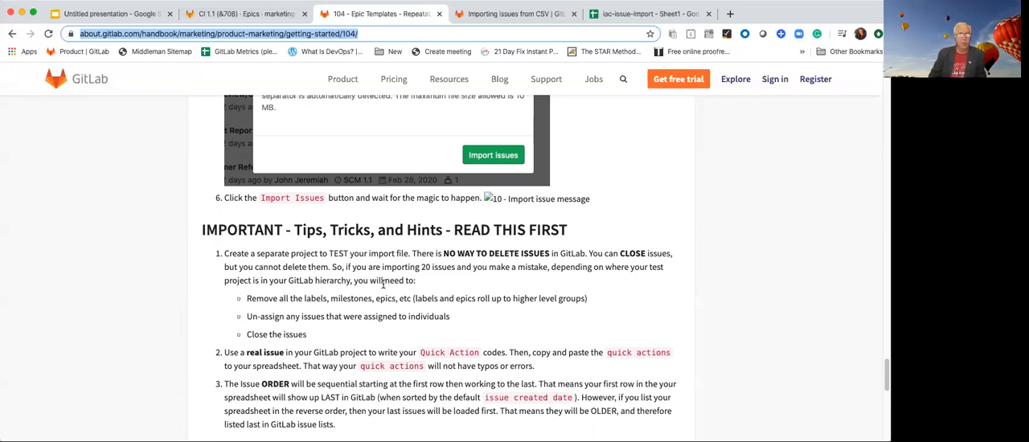
- Scroll through the Important Tips section, then switch to the closed CI 1.1 epic with its child issues
{"action": "scroll", "scroll_direction": "down", "scroll_amount": 3}
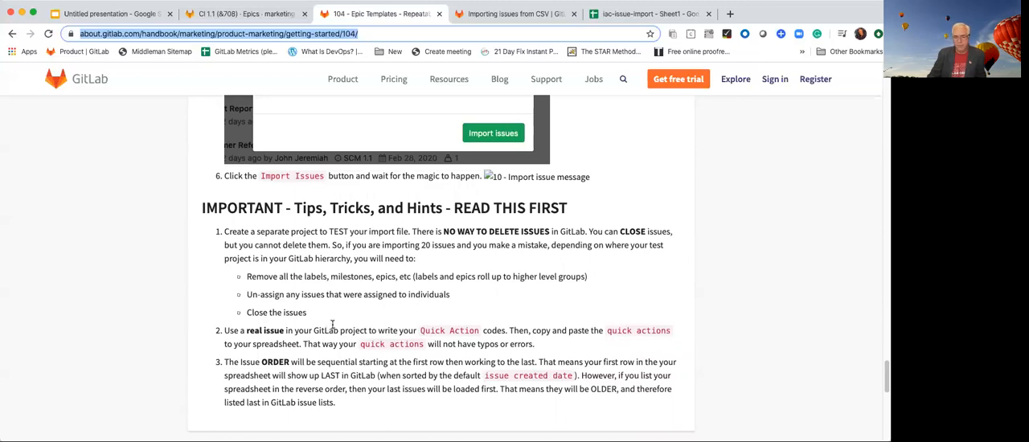
{"action": "scroll", "scroll_direction": "down", "scroll_amount": 3}
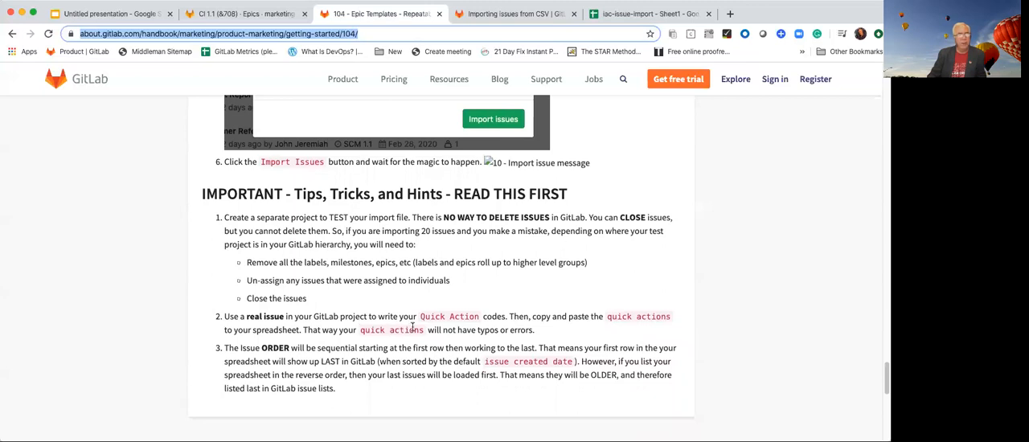
{"action": "mouse_move", "coordinate": [472, 322]}
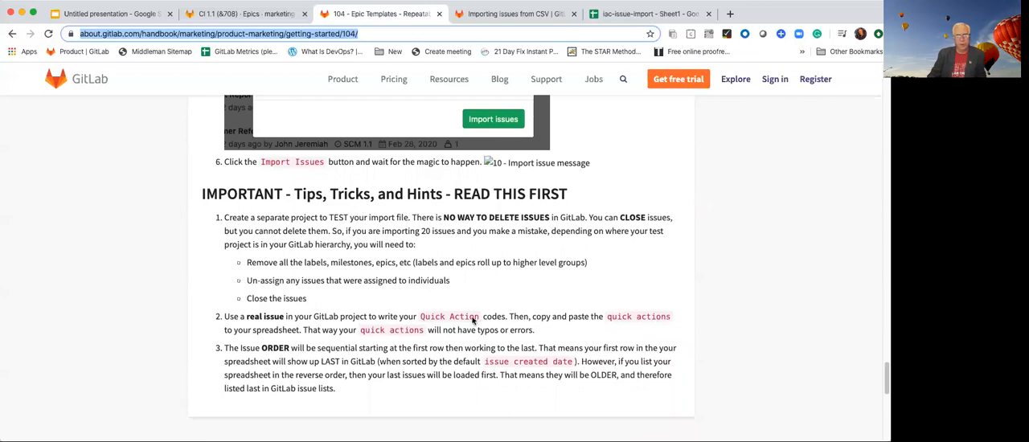
{"action": "mouse_move", "coordinate": [441, 298]}
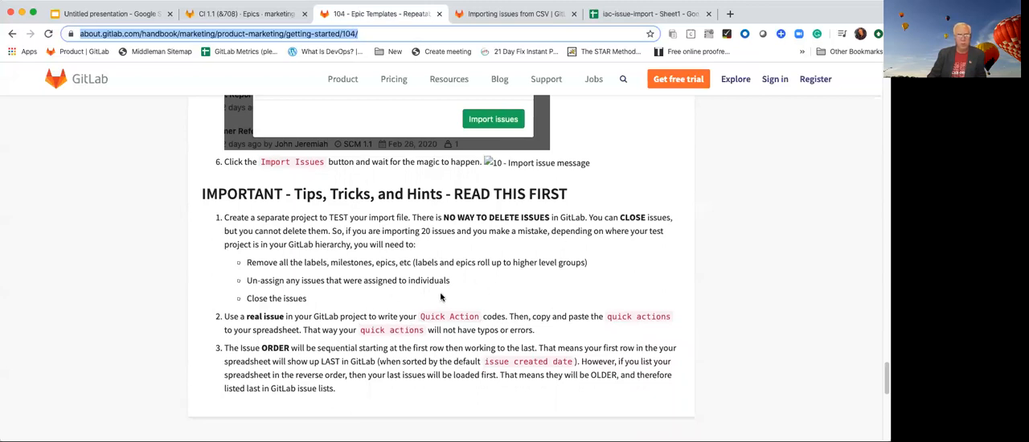
{"action": "mouse_move", "coordinate": [450, 296]}
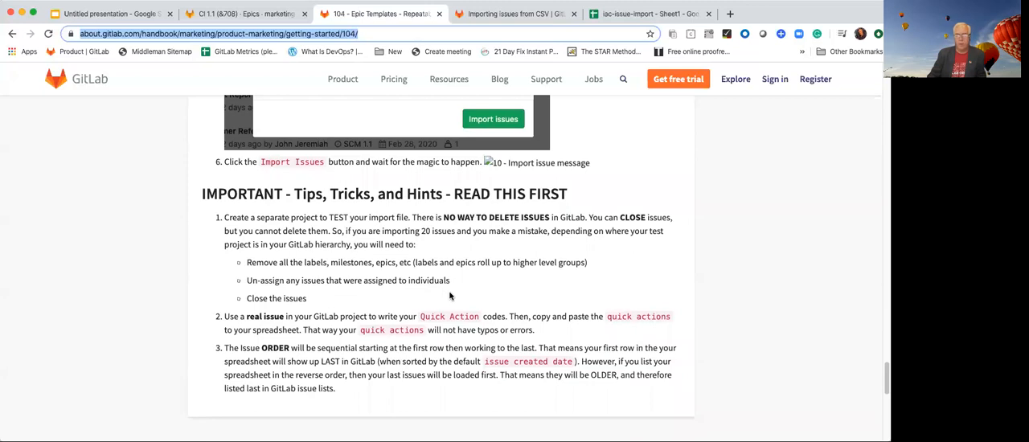
{"action": "scroll", "scroll_direction": "down", "scroll_amount": 3}
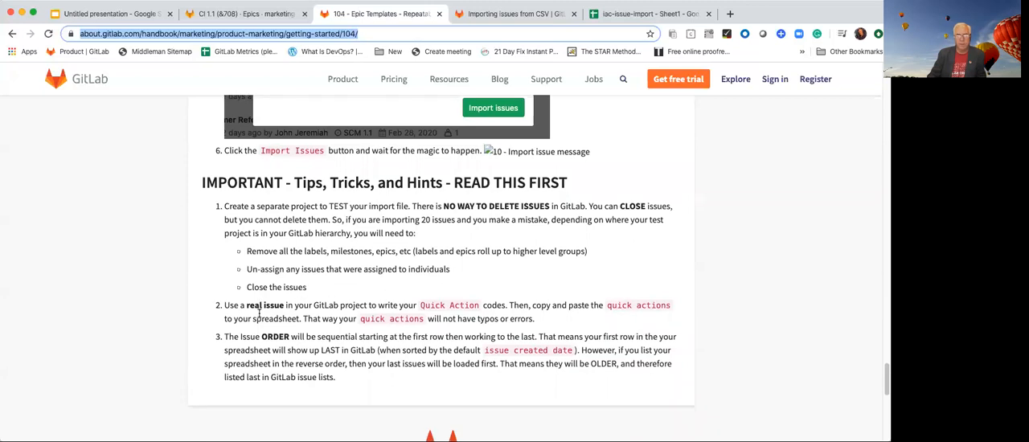
{"action": "scroll", "scroll_direction": "down", "scroll_amount": 3}
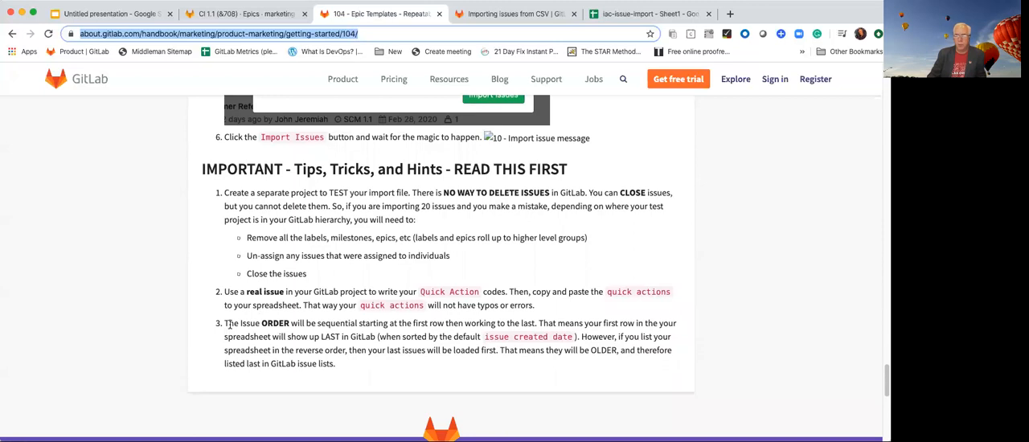
{"action": "mouse_move", "coordinate": [231, 323]}
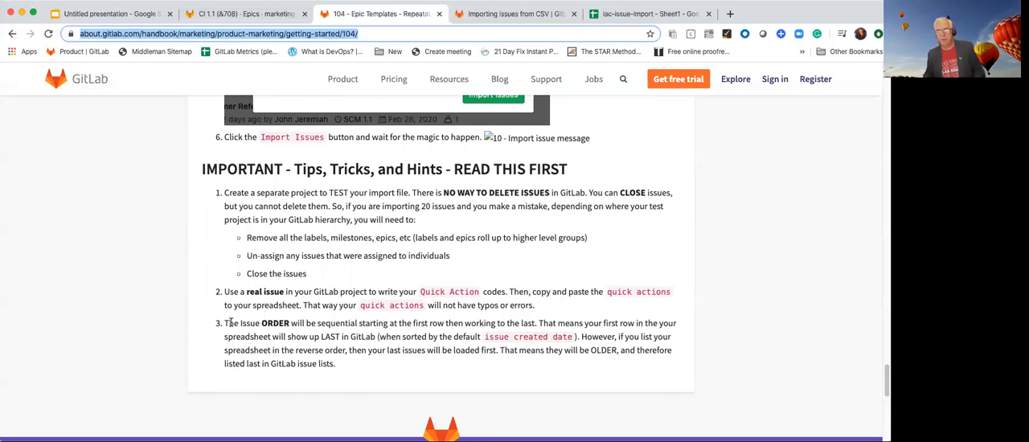
{"action": "mouse_move", "coordinate": [194, 320]}
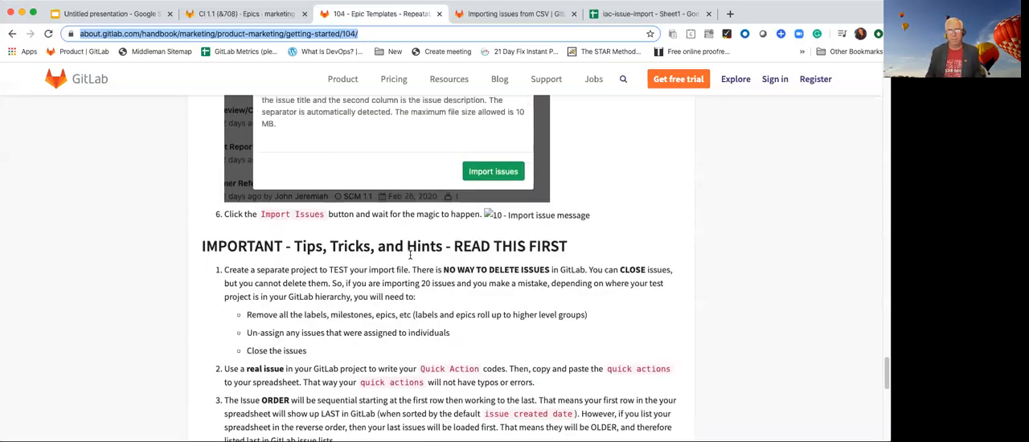
{"action": "left_click", "coordinate": [212, 13]}
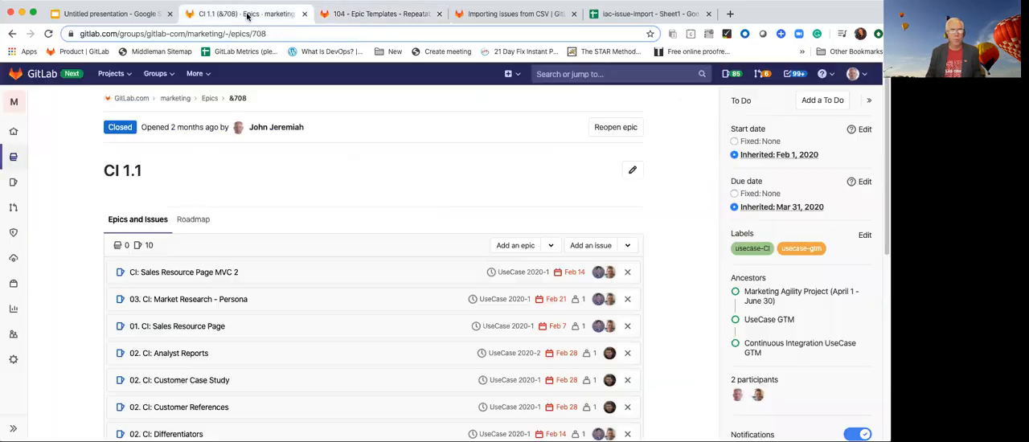
{"action": "mouse_move", "coordinate": [341, 153]}
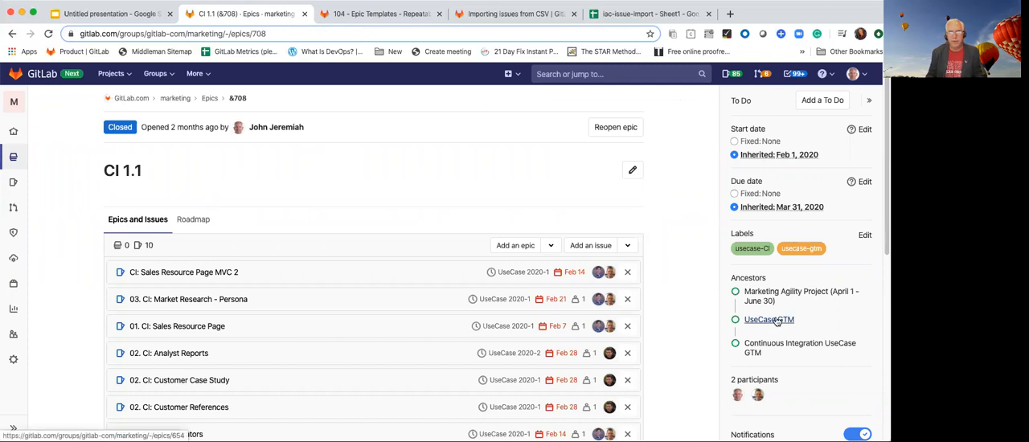
- Navigate up to the UseCase GTM parent epic and view its four use-case sub-epics on the Roadmap timeline
{"action": "left_click", "coordinate": [768, 318]}
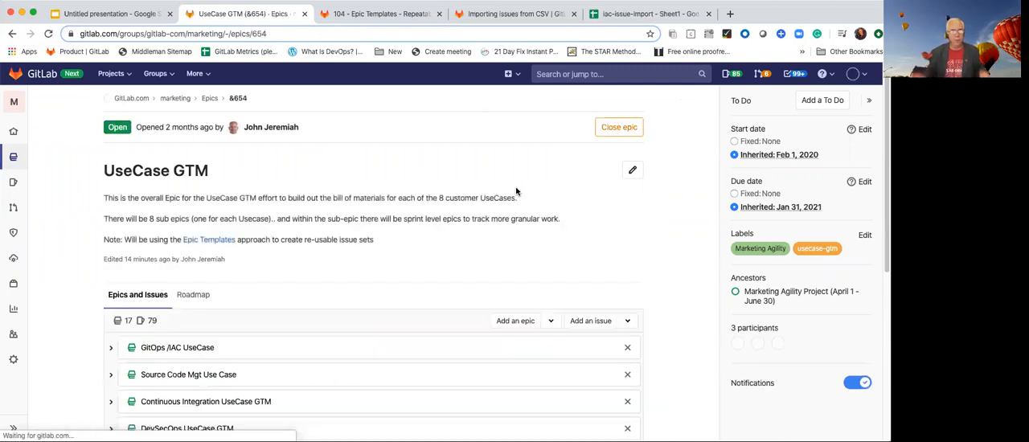
{"action": "scroll", "scroll_direction": "down", "scroll_amount": 3}
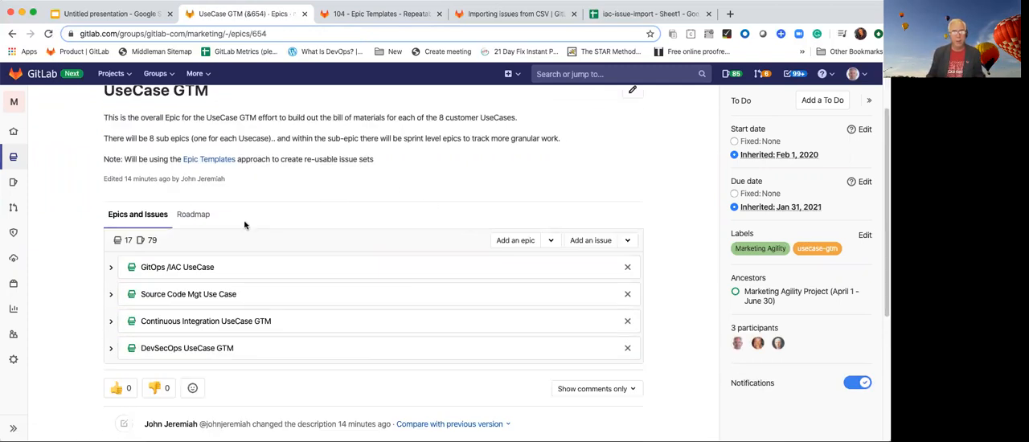
{"action": "left_click", "coordinate": [193, 213]}
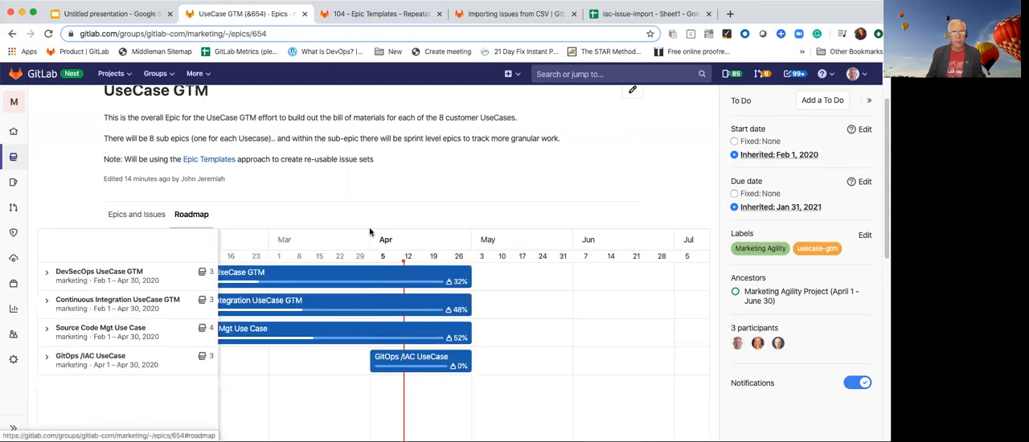
{"action": "mouse_move", "coordinate": [52, 315]}
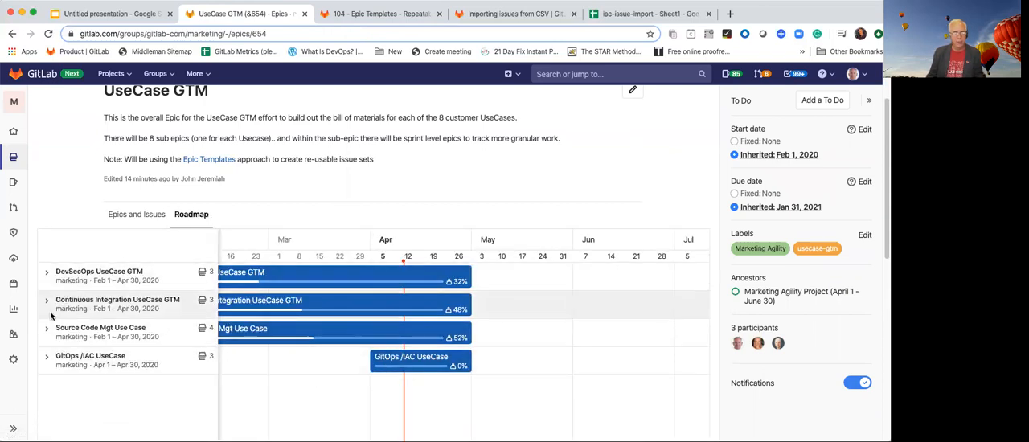
- Expand Source Code Mgt Use Case to reveal its SCM child epics, then return to the presentation
{"action": "left_click", "coordinate": [46, 331]}
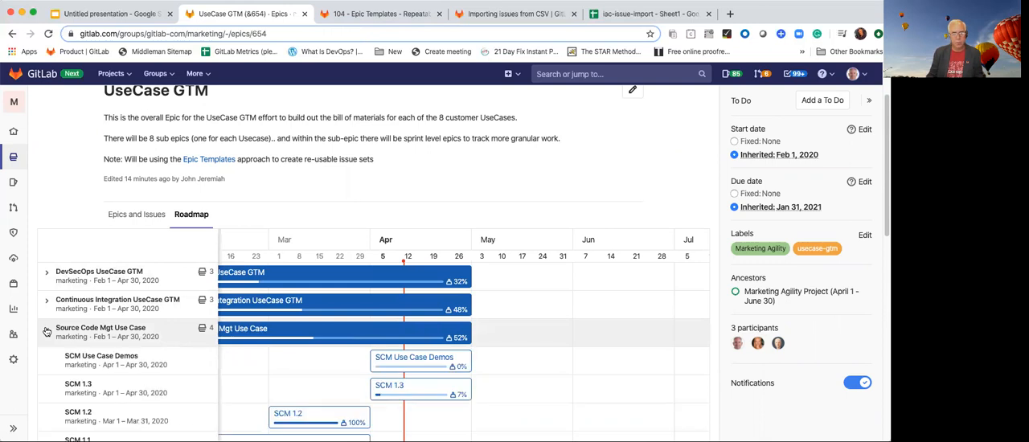
{"action": "scroll", "scroll_direction": "down", "scroll_amount": 3}
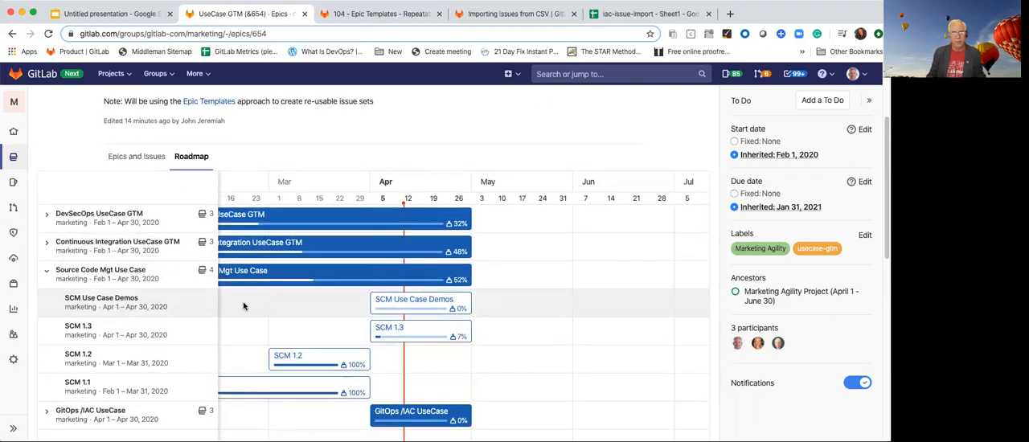
{"action": "mouse_move", "coordinate": [411, 329]}
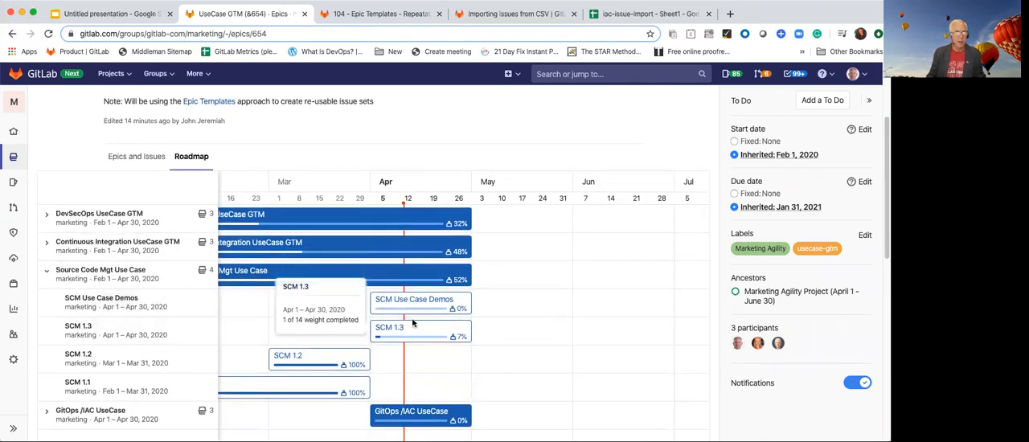
{"action": "mouse_move", "coordinate": [463, 251]}
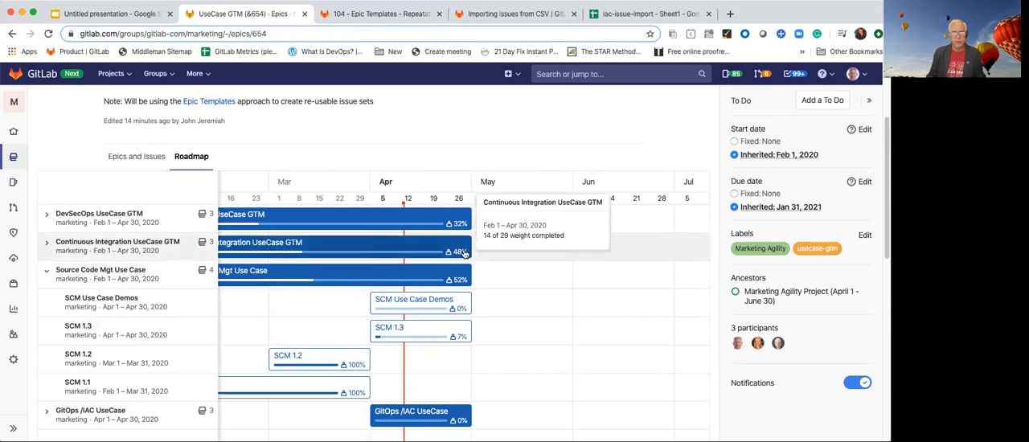
{"action": "mouse_move", "coordinate": [546, 215]}
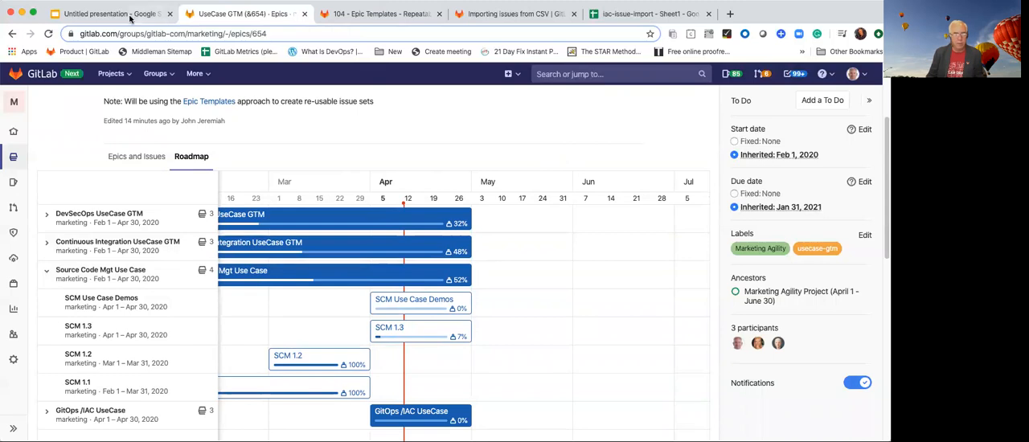
{"action": "mouse_move", "coordinate": [105, 13]}
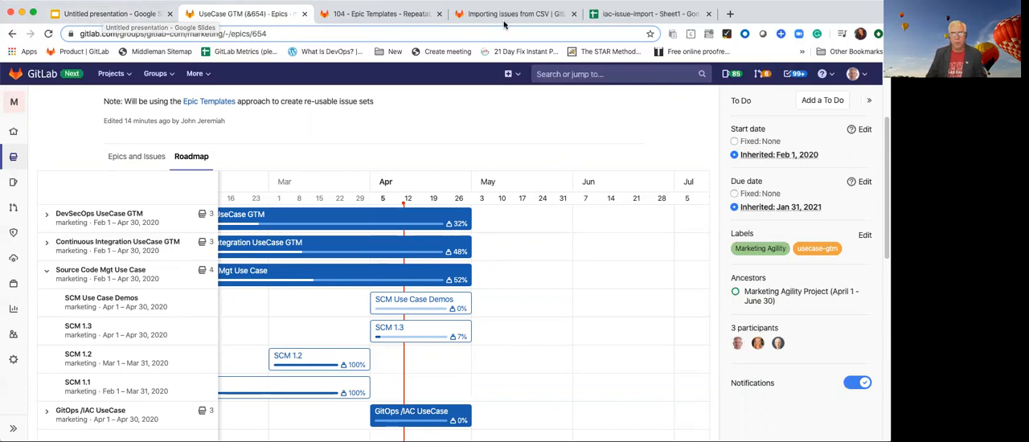
{"action": "left_click", "coordinate": [113, 13]}
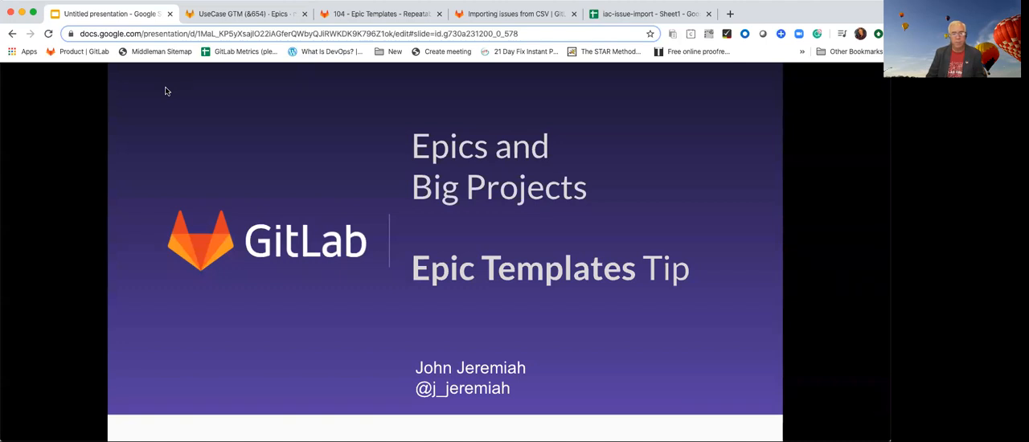
- Advance from the title slide to the Resources slide with the epic template and issue import links
{"action": "key", "text": "Right"}
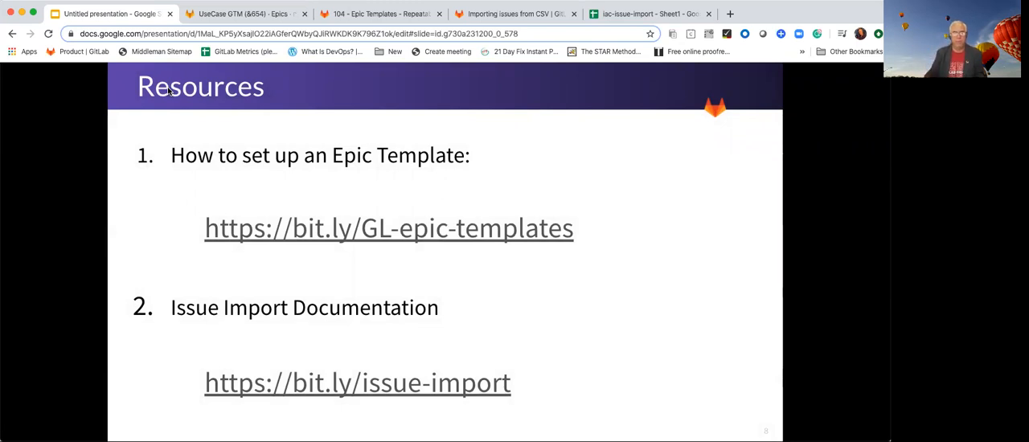
{"action": "mouse_move", "coordinate": [207, 99]}
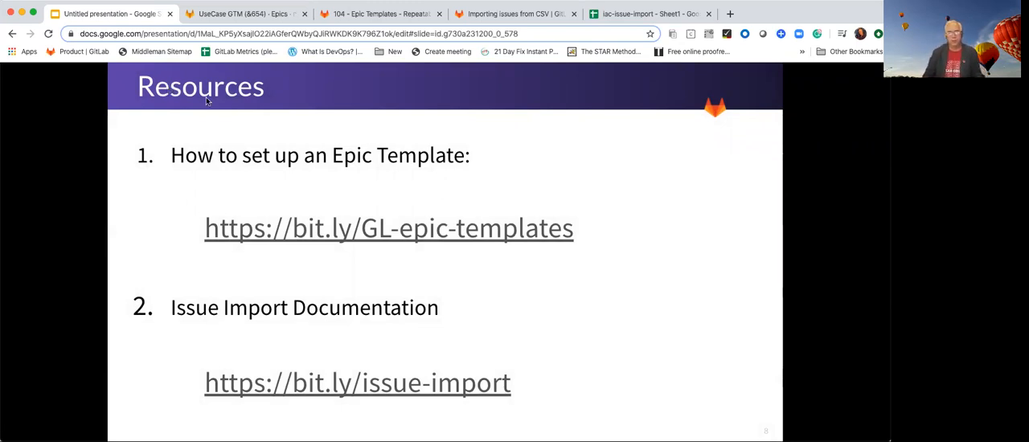
{"action": "mouse_move", "coordinate": [383, 243]}
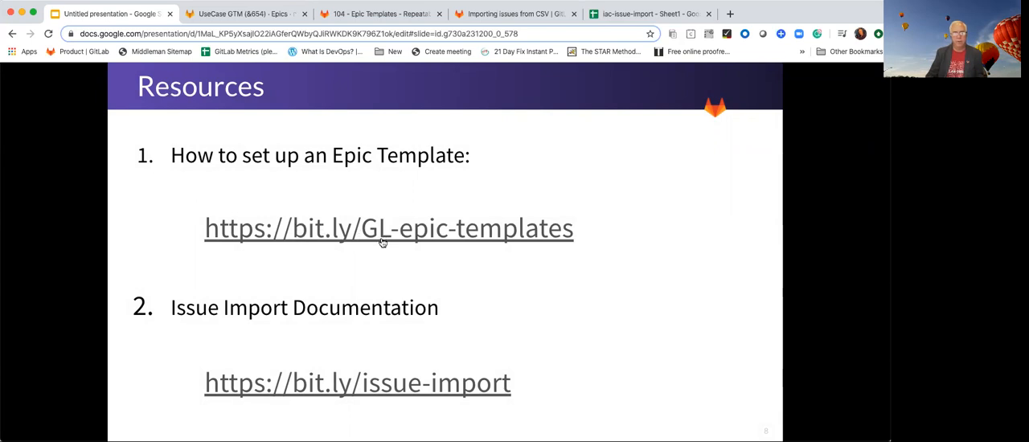
{"action": "mouse_move", "coordinate": [395, 244]}
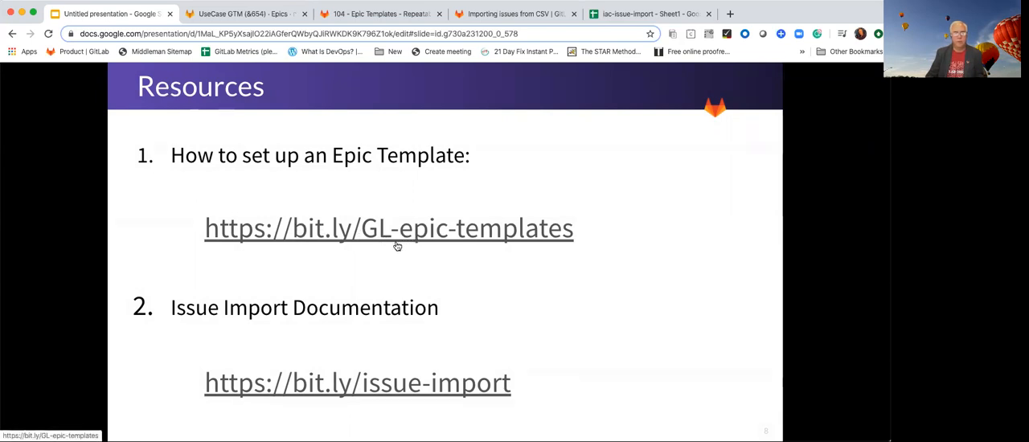
{"action": "mouse_move", "coordinate": [244, 256]}
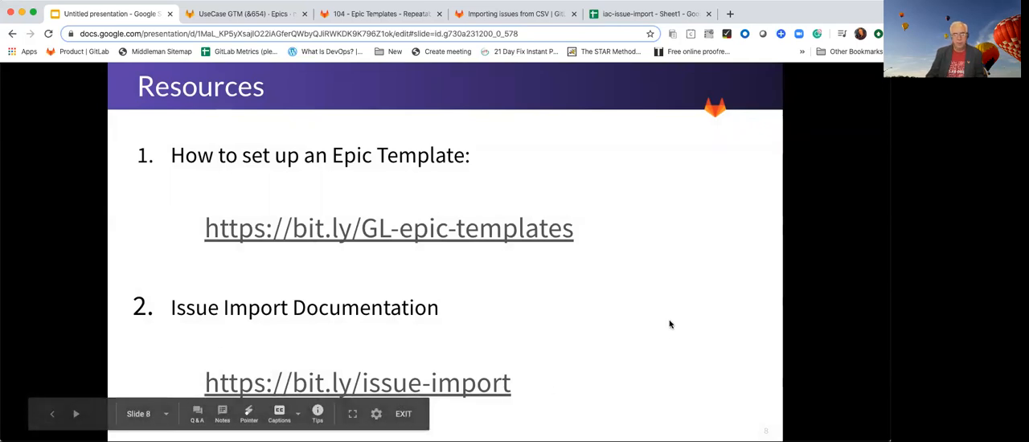
{"action": "mouse_move", "coordinate": [670, 318]}
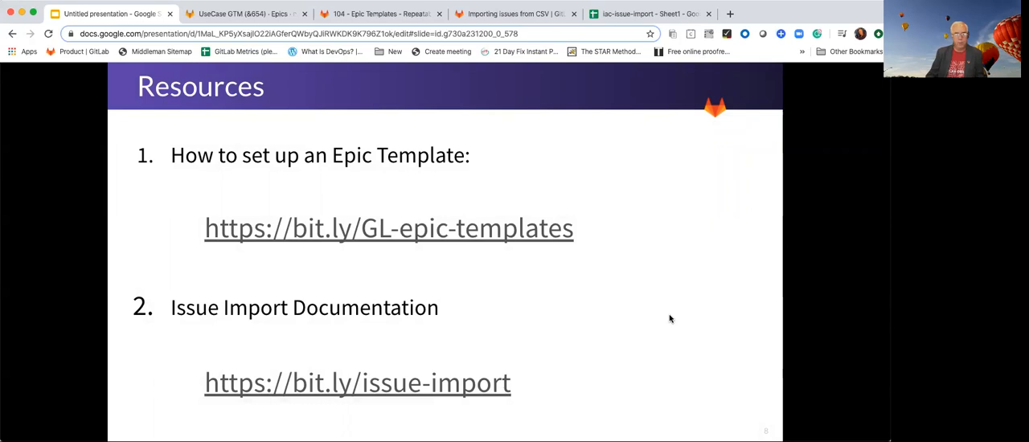
{"action": "mouse_move", "coordinate": [665, 301]}
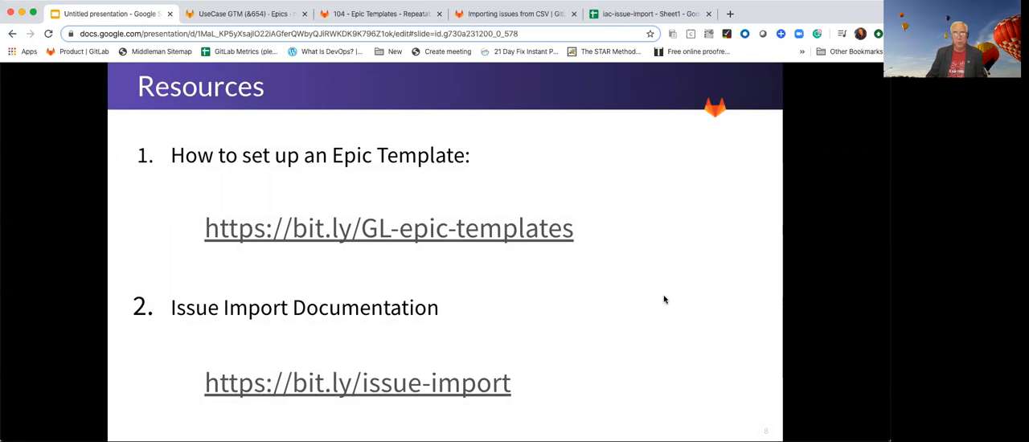
{"action": "mouse_move", "coordinate": [664, 304]}
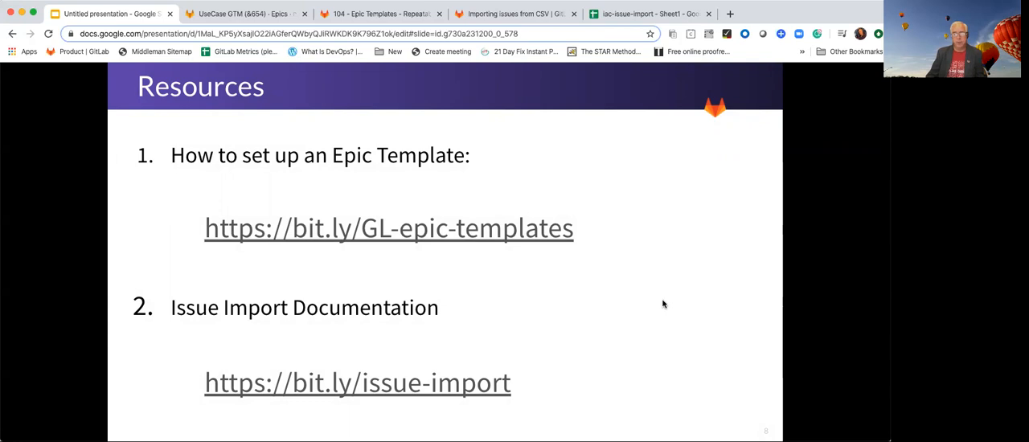
{"action": "mouse_move", "coordinate": [652, 313]}
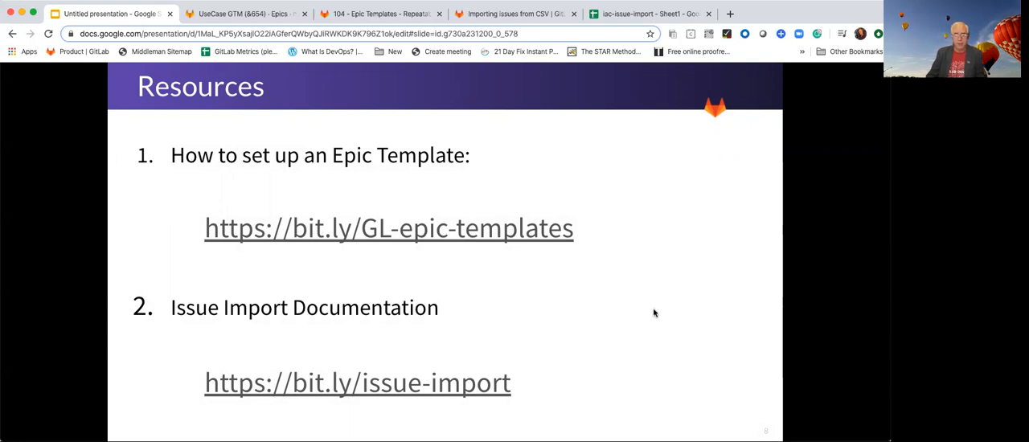